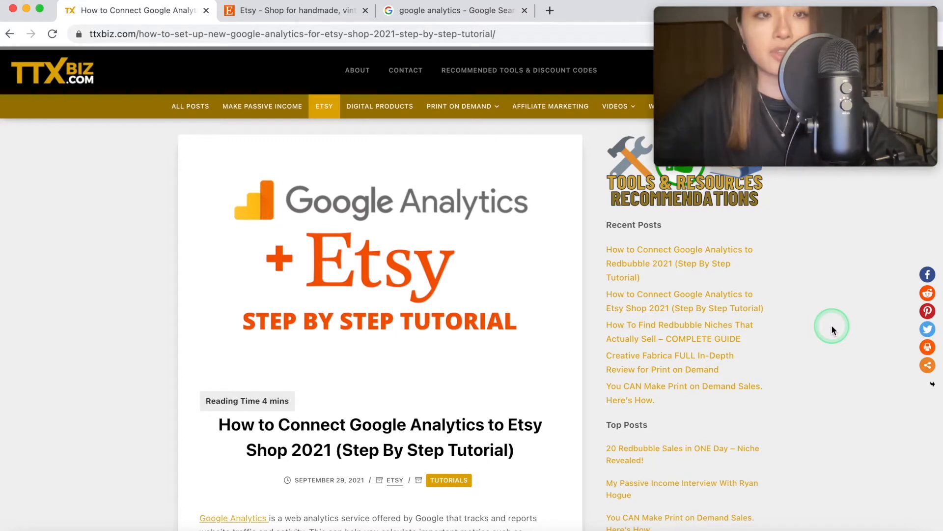
pyautogui.moveTo(738, 316)
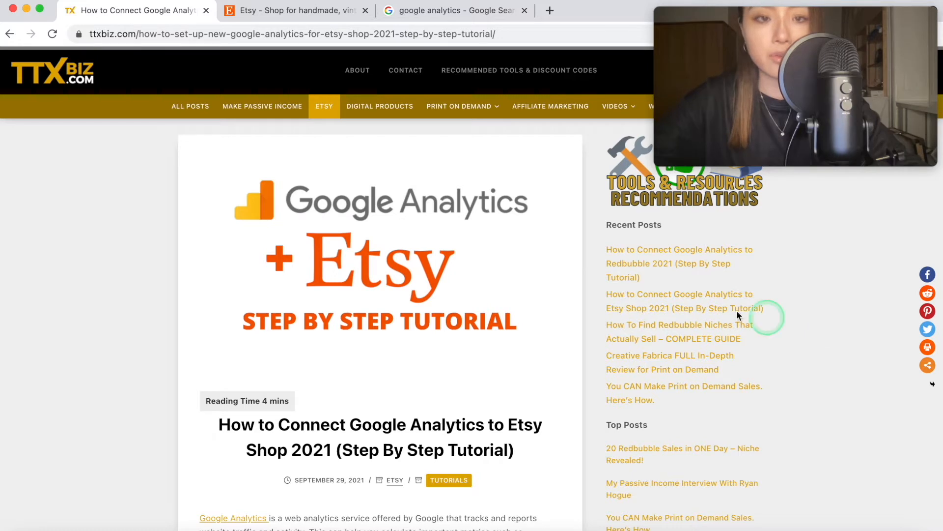
# Scroll down the TTXBiz Etsy tutorial article toward the blog's recent posts
pyautogui.scroll(-3)
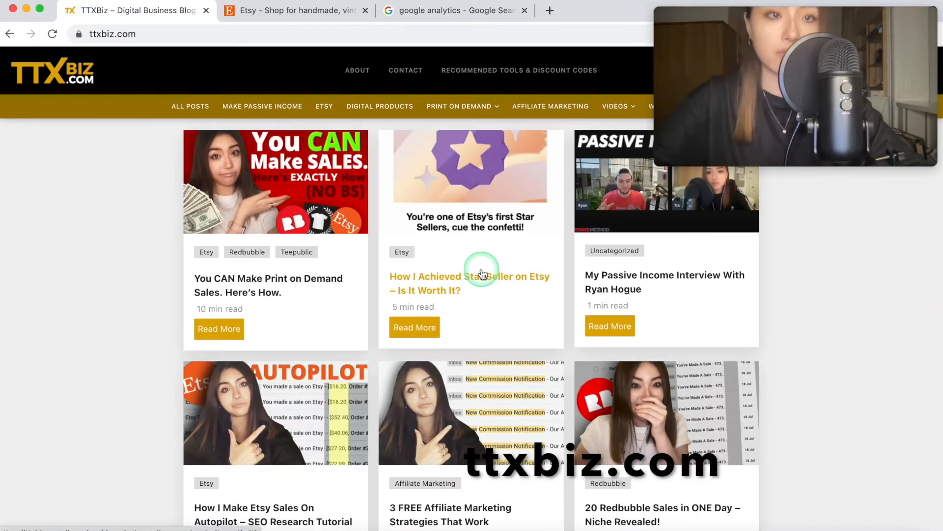
pyautogui.scroll(-3)
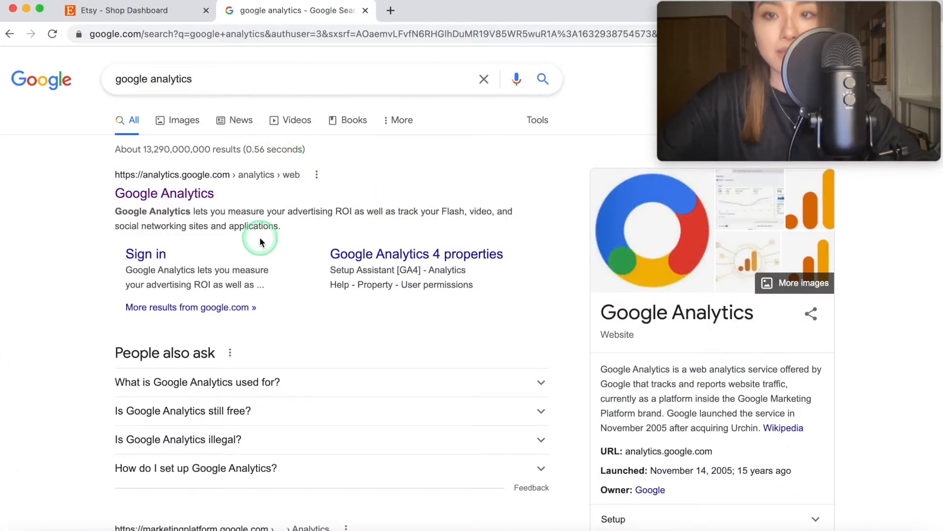
# Open Google Analytics in a new tab and scroll the tutorial to 'Creating New Account'
pyautogui.click(177, 193)
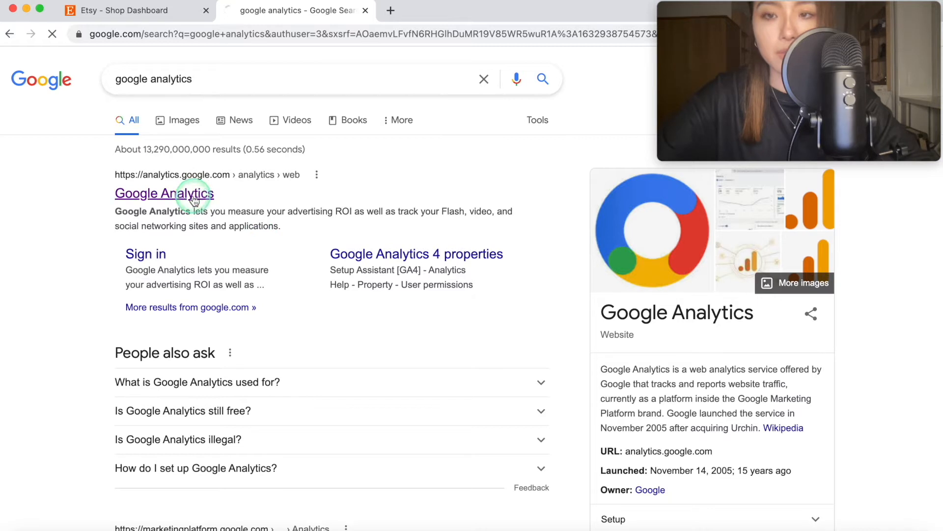
pyautogui.click(164, 193)
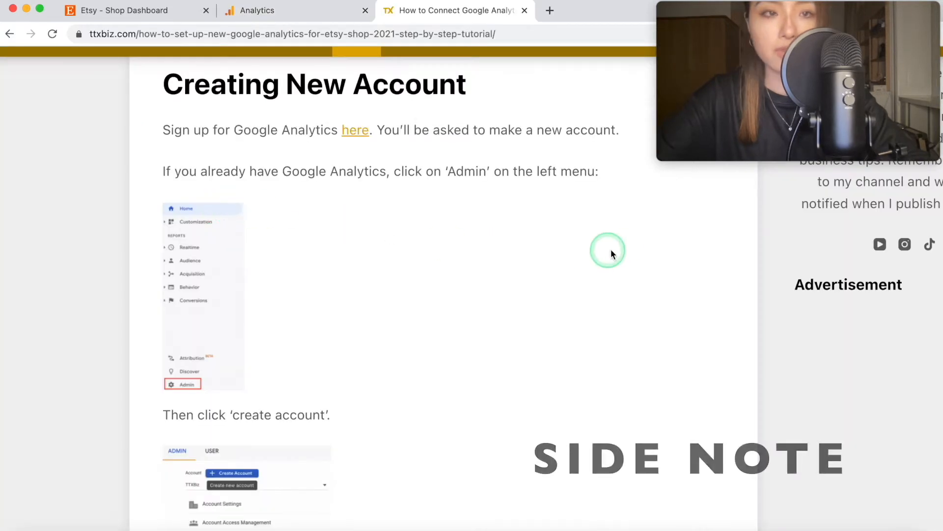
pyautogui.moveTo(268, 207)
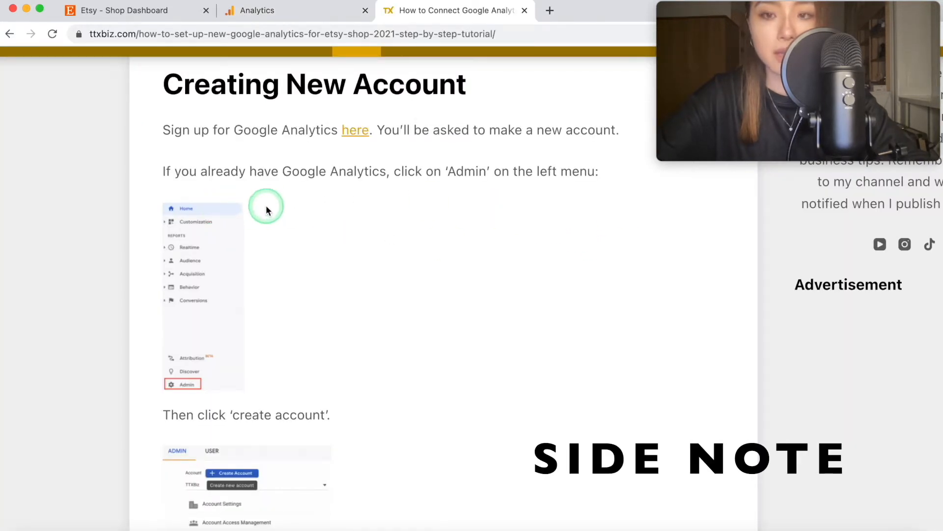
pyautogui.scroll(-3)
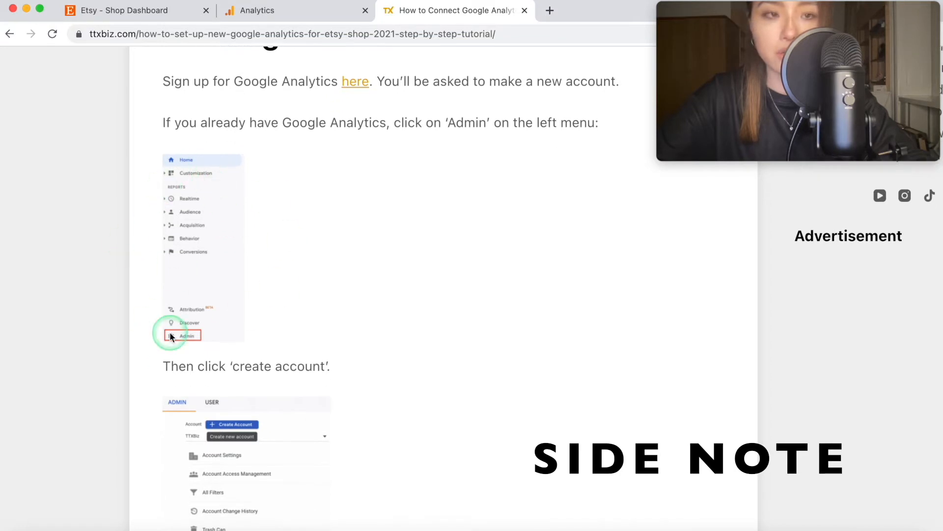
pyautogui.scroll(-3)
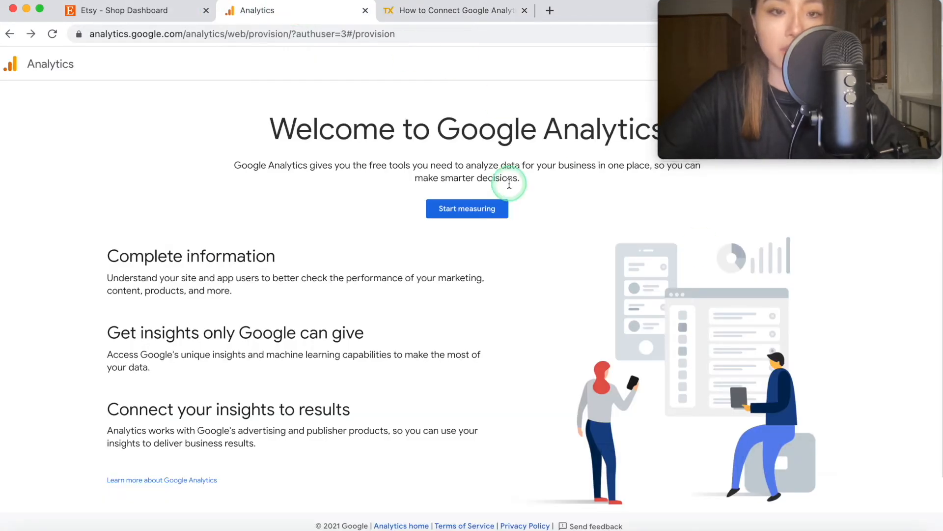
pyautogui.moveTo(487, 236)
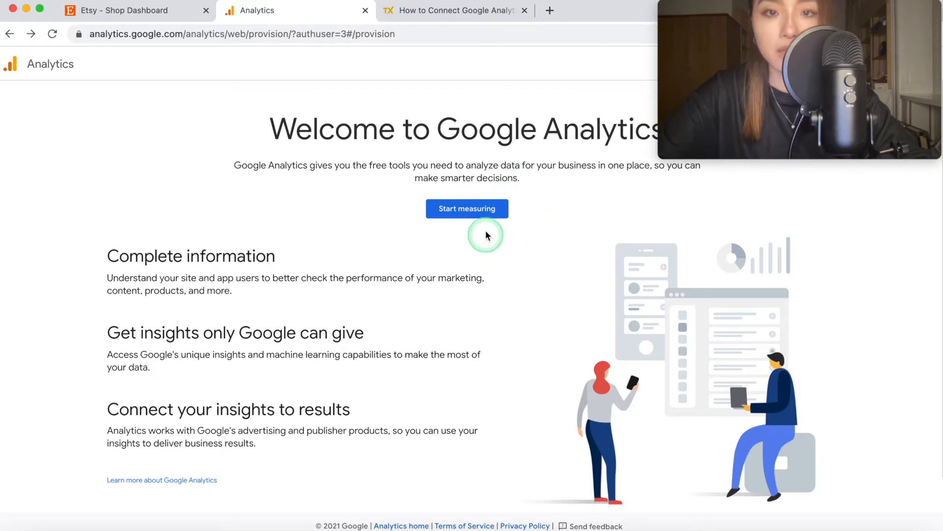
# Start a new Analytics account named 'TiaTXEtsyShop' and advance to property setup
pyautogui.click(467, 208)
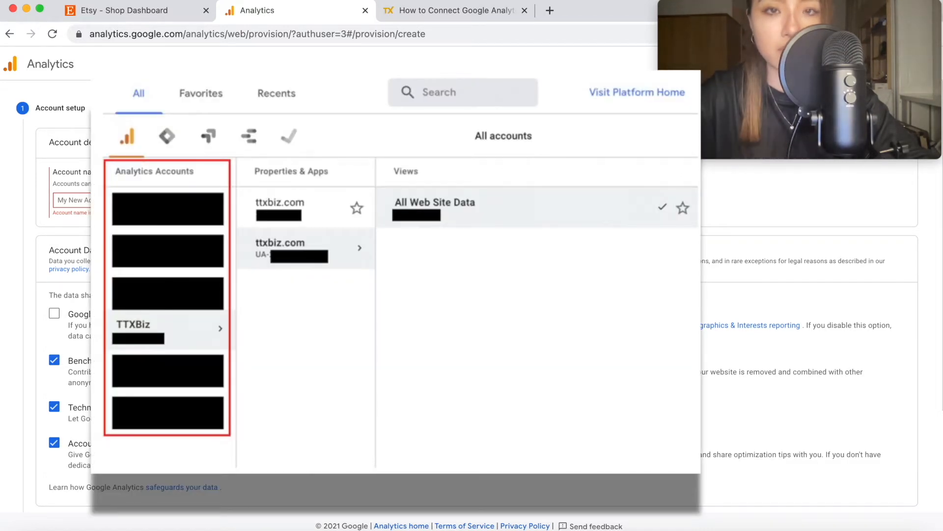
pyautogui.click(165, 200)
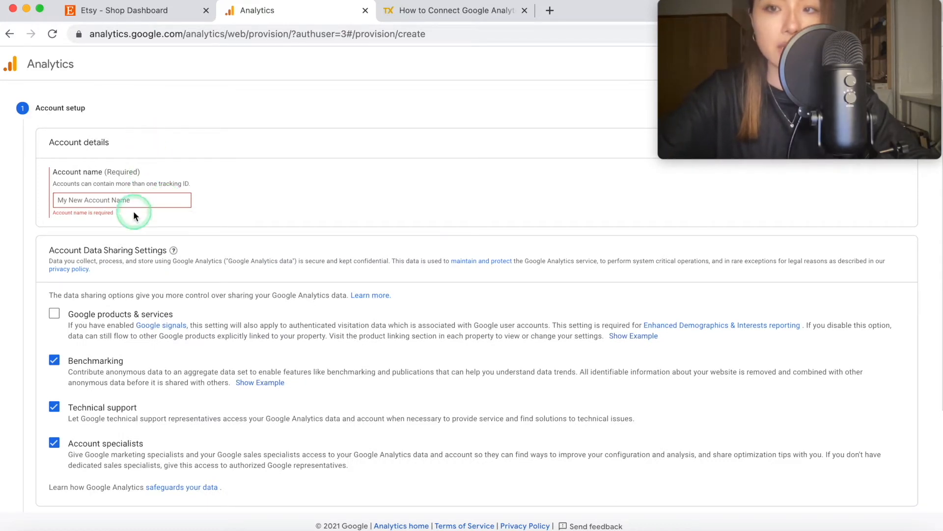
pyautogui.click(118, 200)
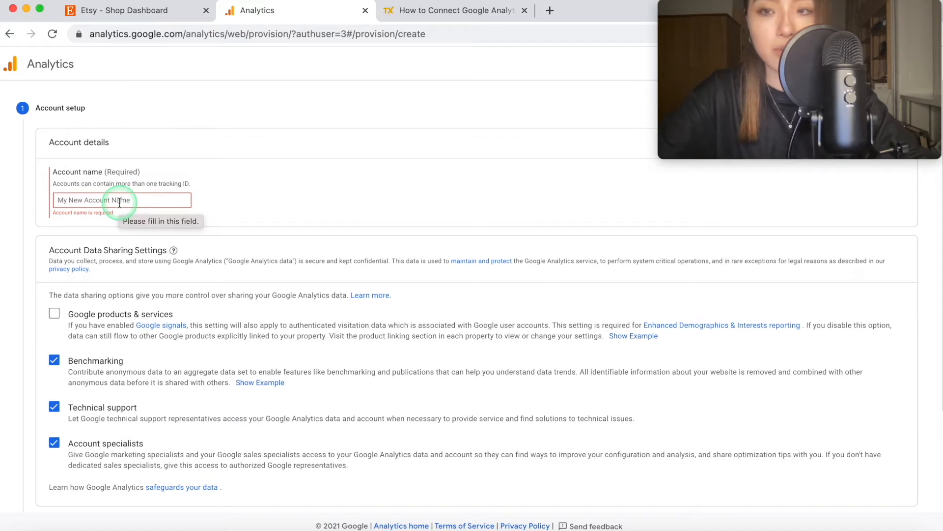
pyautogui.write('TiaTXEtsyShop')
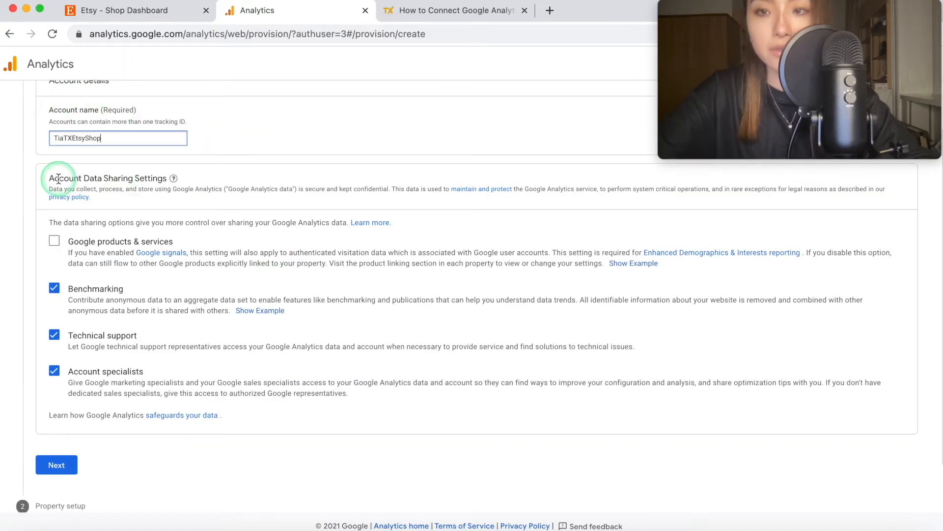
pyautogui.scroll(-3)
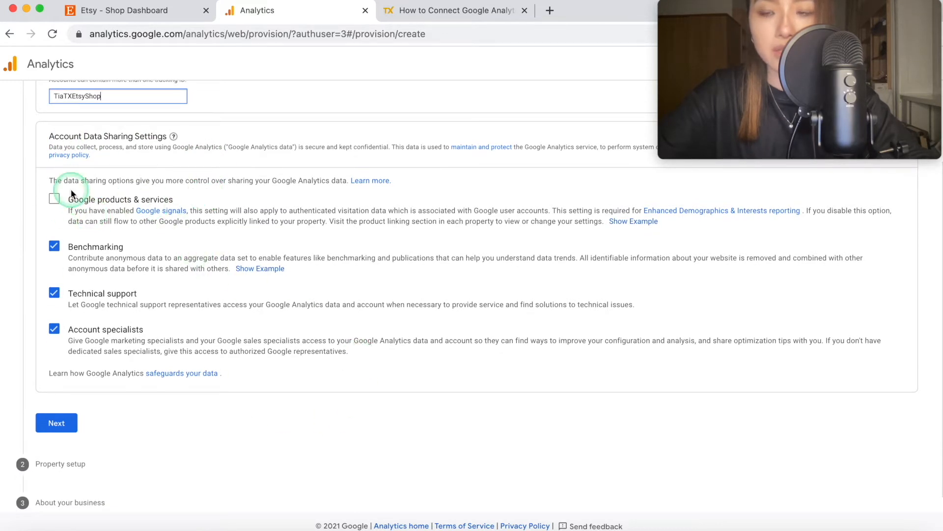
pyautogui.click(56, 423)
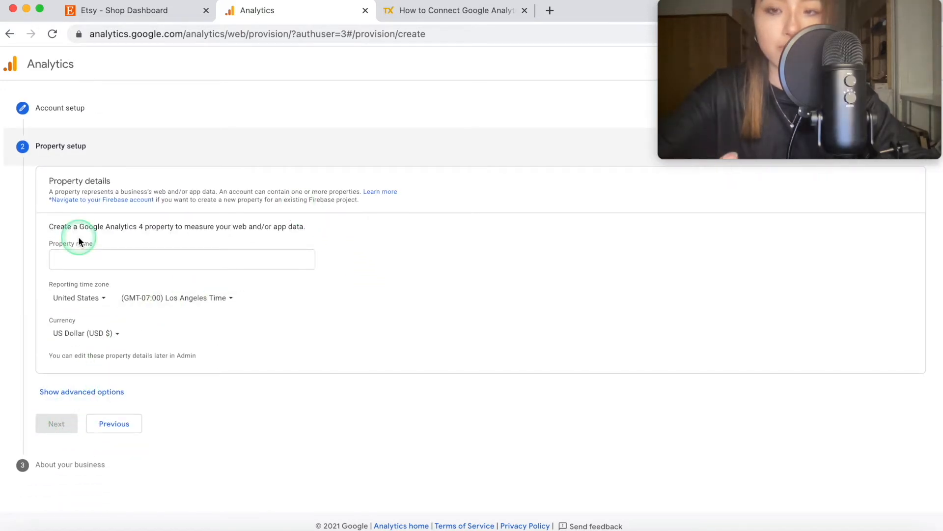
# Name the property 'All Website Data' with United Kingdom reporting time zone
pyautogui.click(200, 260)
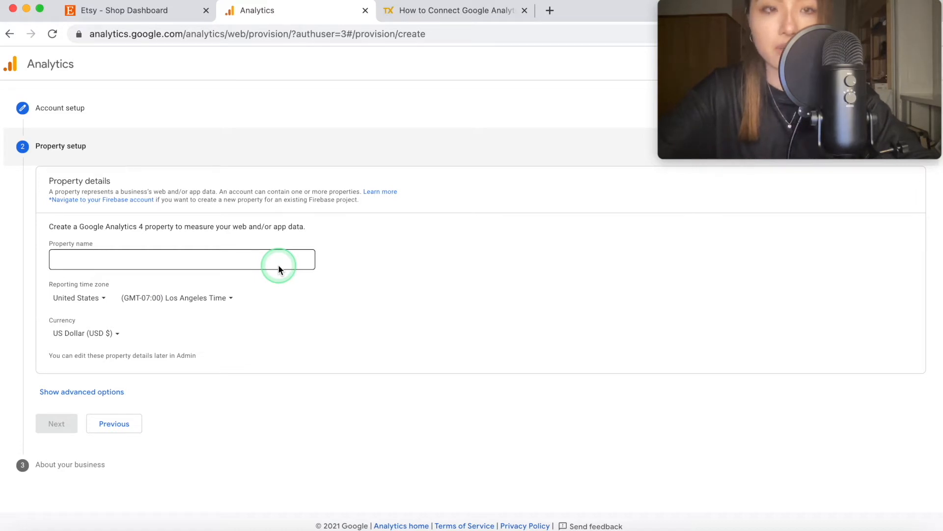
pyautogui.write('All')
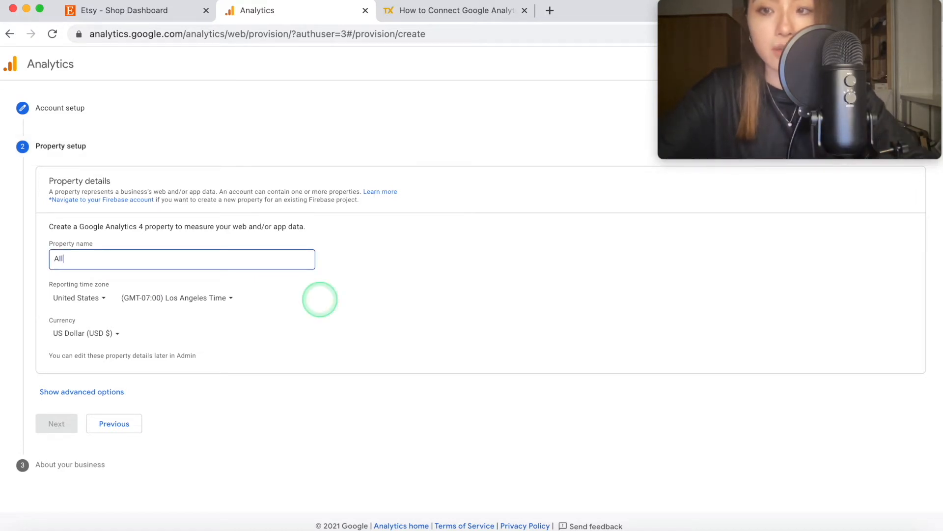
pyautogui.write('Website')
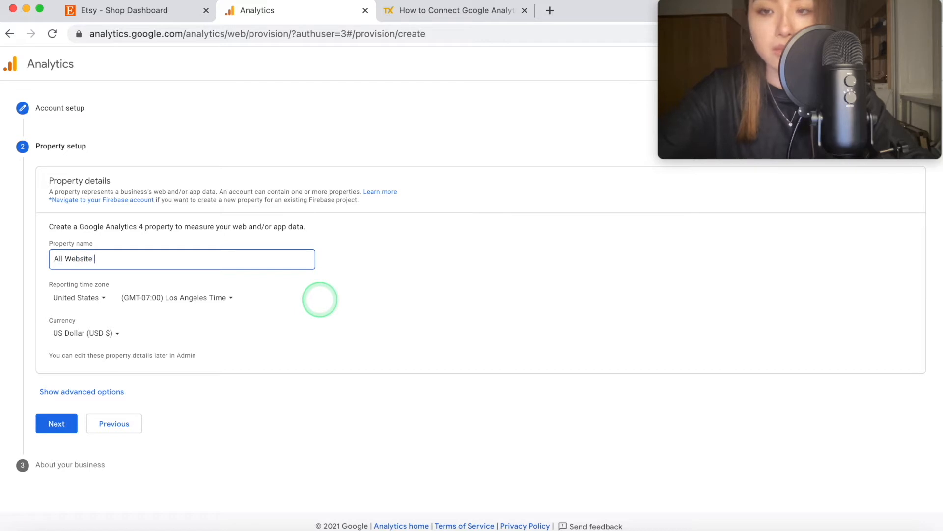
pyautogui.write('Data')
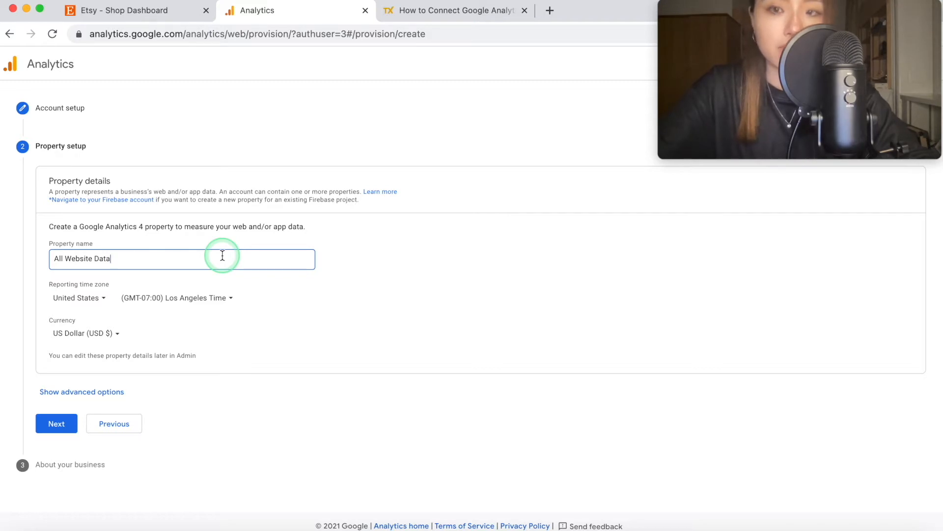
pyautogui.click(79, 298)
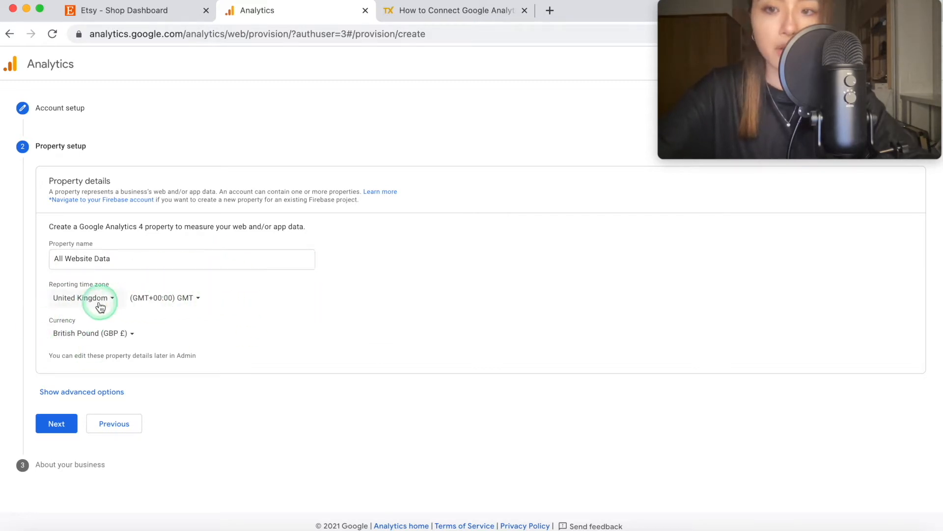
pyautogui.moveTo(103, 340)
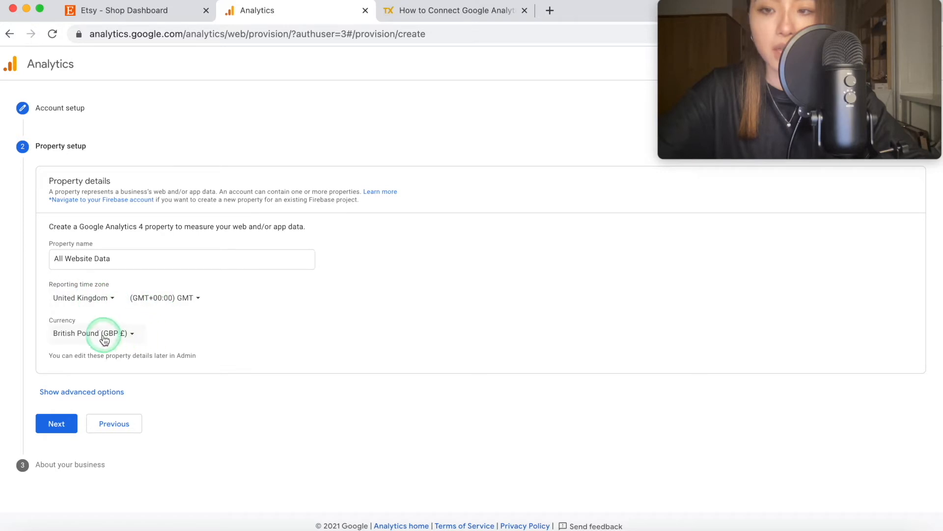
pyautogui.moveTo(366, 328)
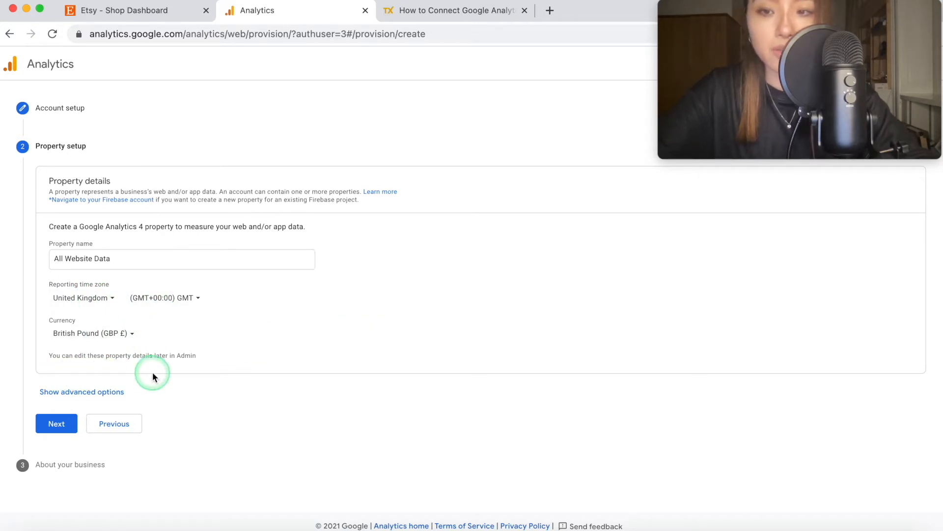
pyautogui.moveTo(225, 377)
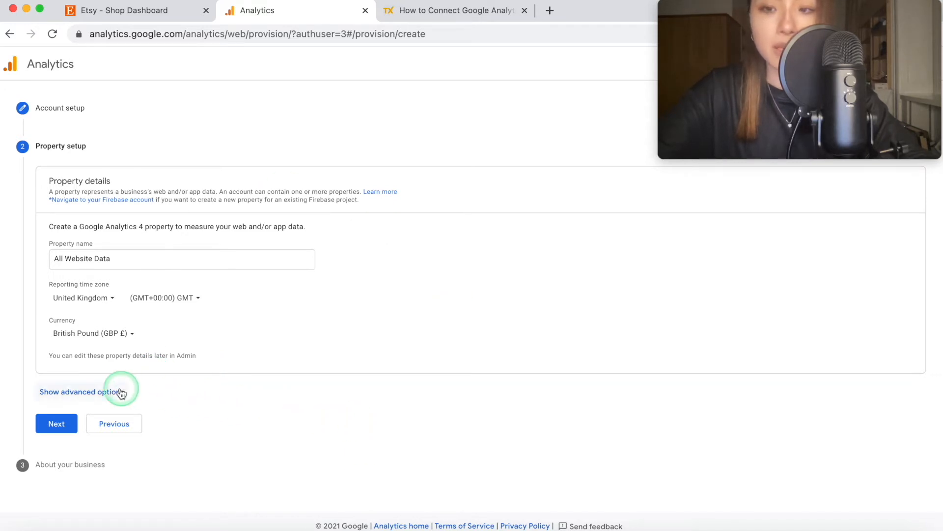
pyautogui.click(83, 391)
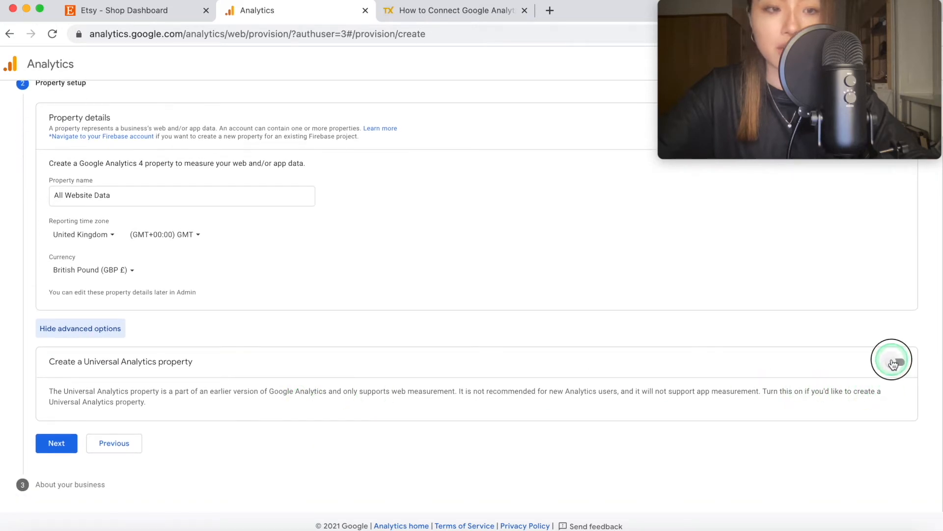
pyautogui.click(892, 359)
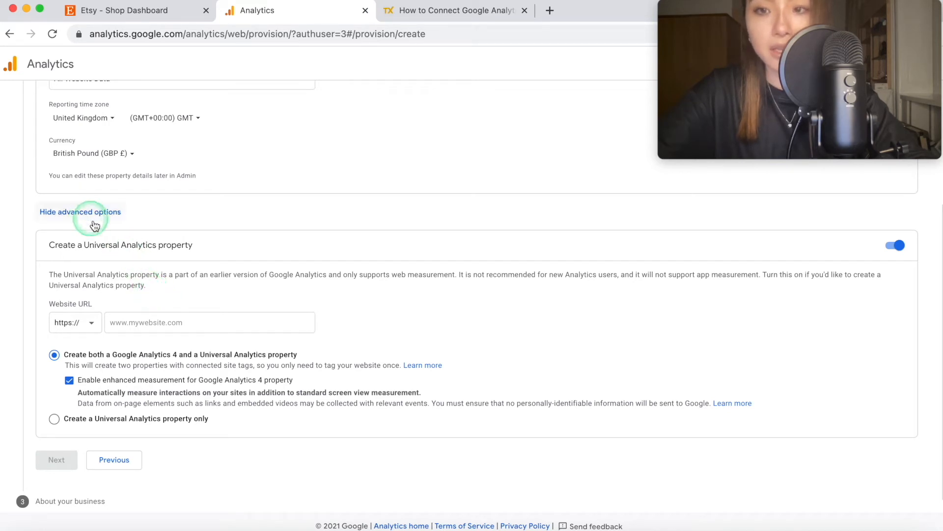
pyautogui.moveTo(136, 302)
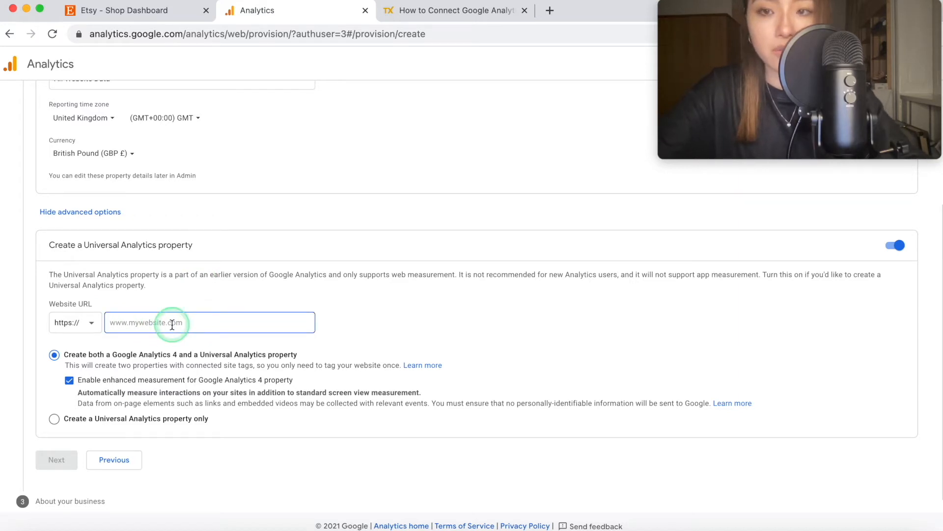
pyautogui.write('www.etsy.com')
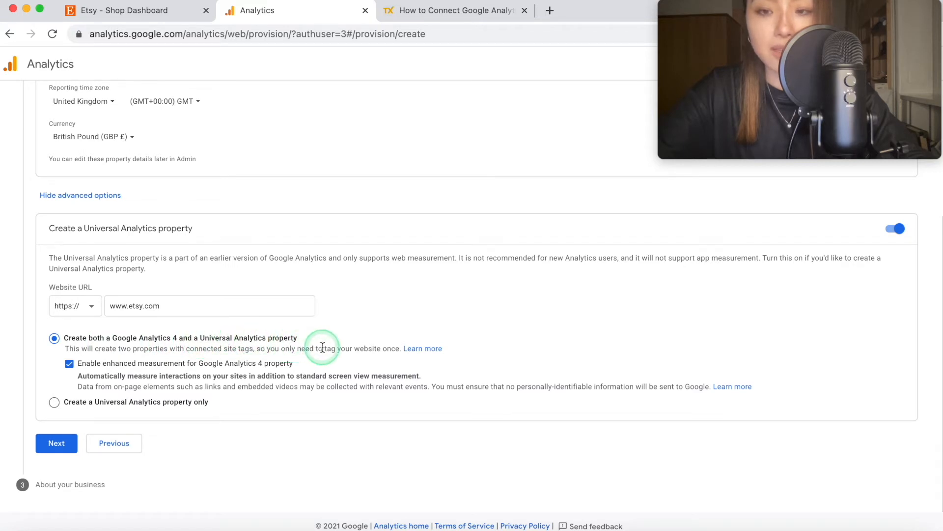
pyautogui.moveTo(162, 358)
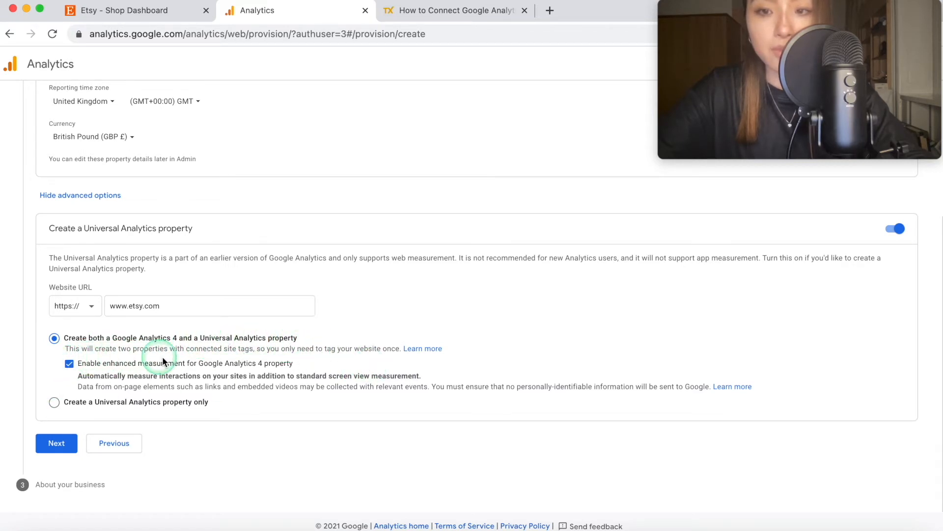
pyautogui.moveTo(298, 367)
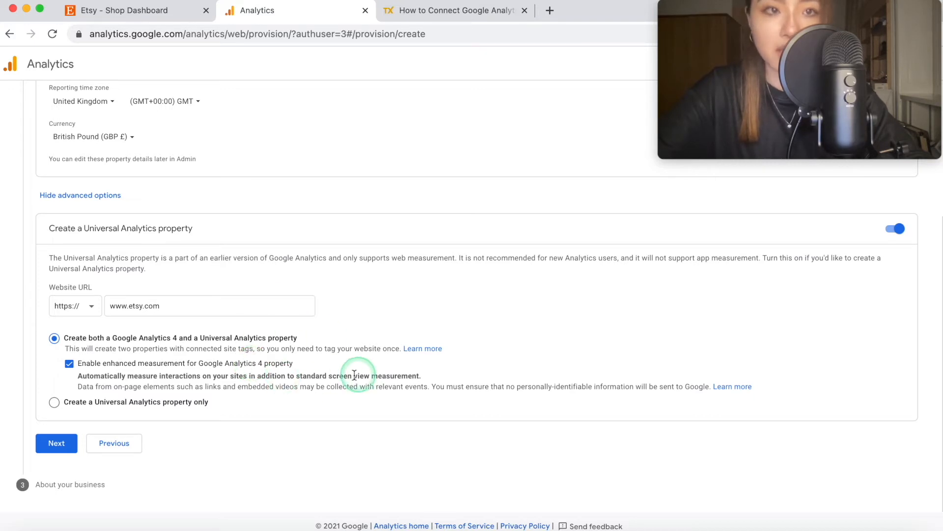
pyautogui.click(56, 443)
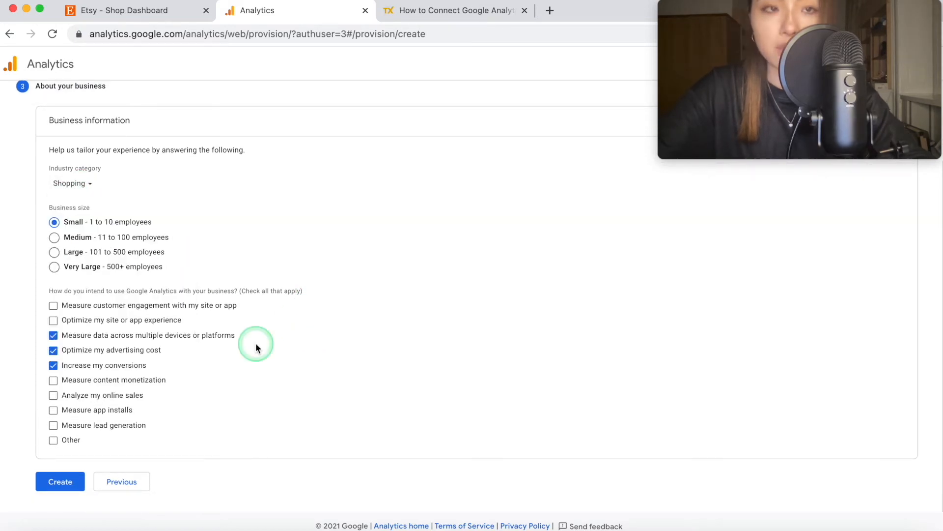
# Create the account, accept the terms and Data Processing Terms, and close the web stream panel
pyautogui.click(60, 481)
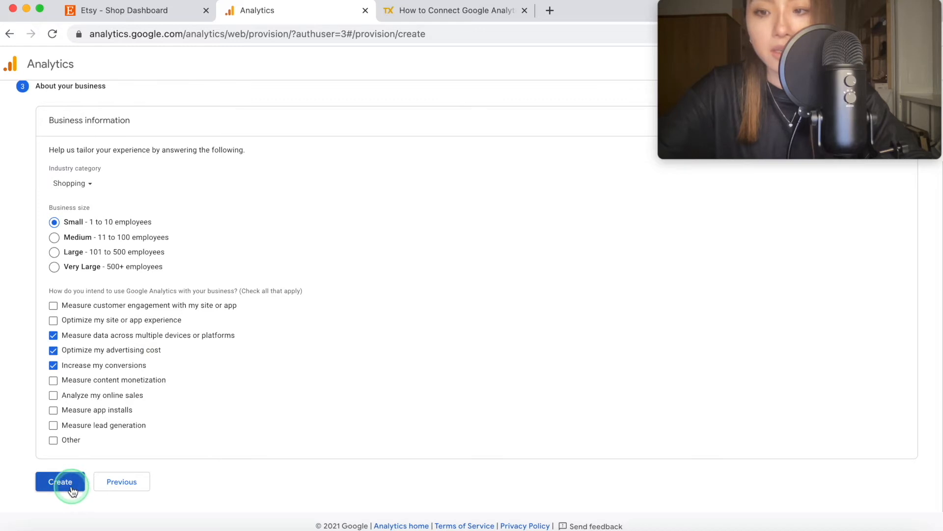
pyautogui.click(59, 482)
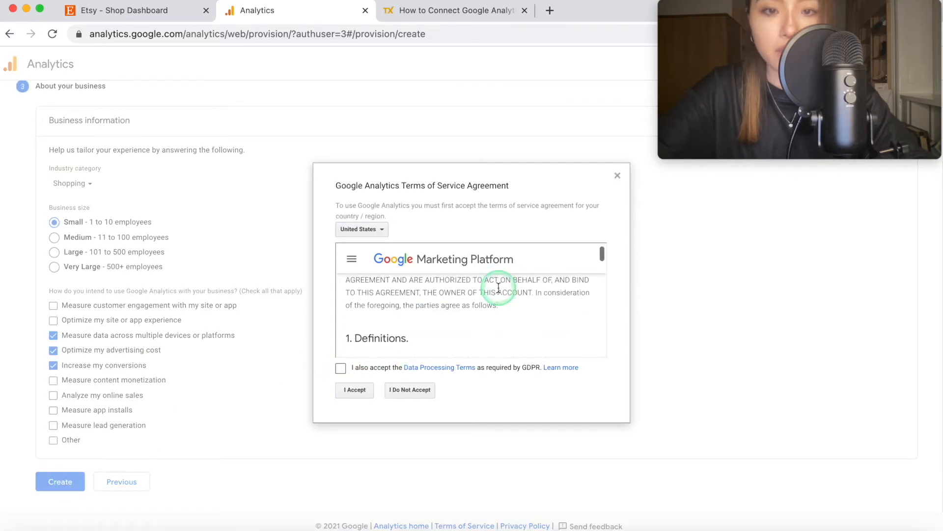
pyautogui.scroll(-3)
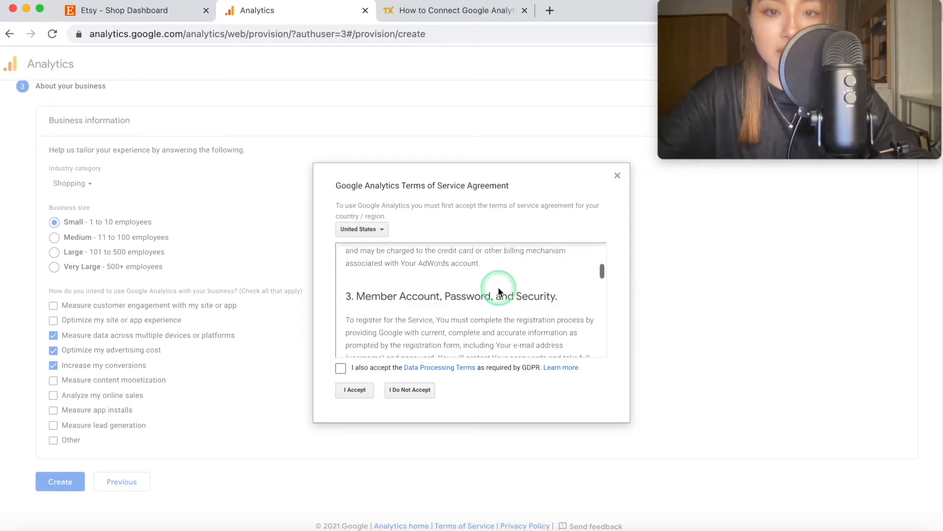
pyautogui.scroll(-3)
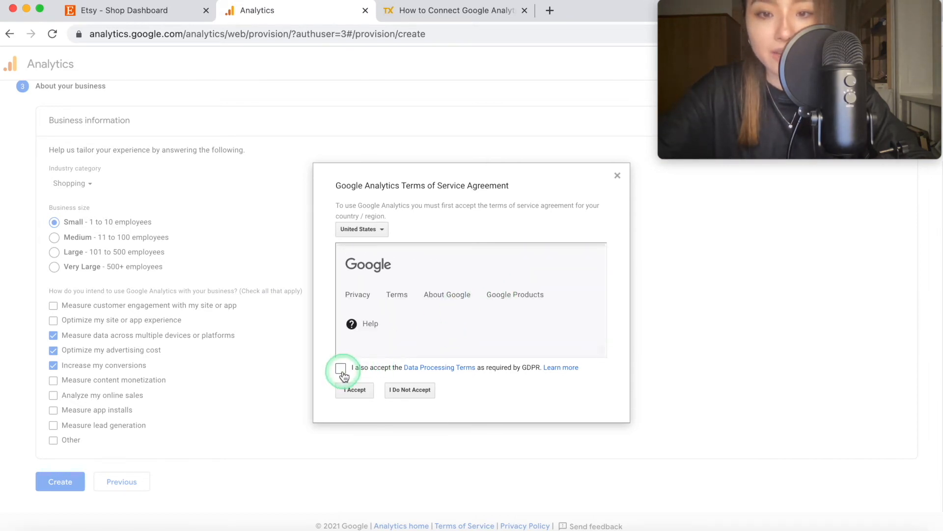
pyautogui.click(340, 367)
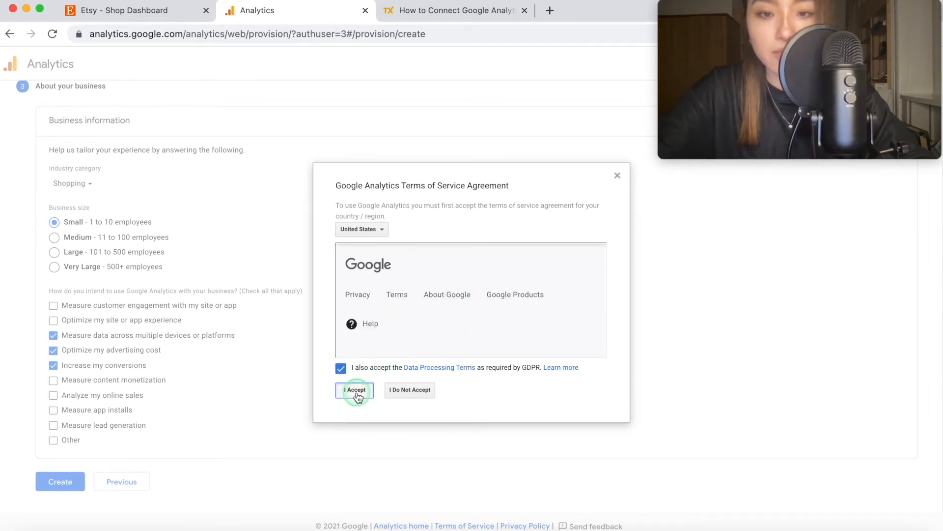
pyautogui.click(355, 390)
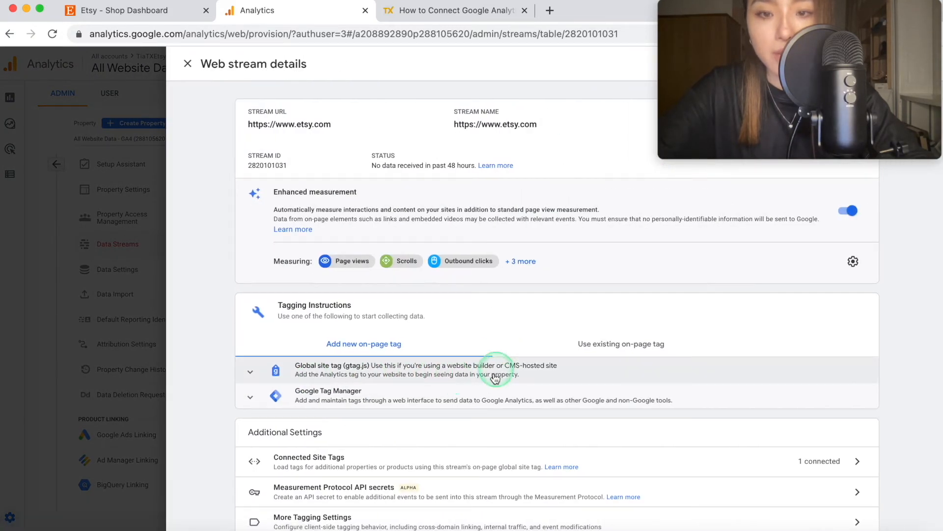
pyautogui.click(187, 63)
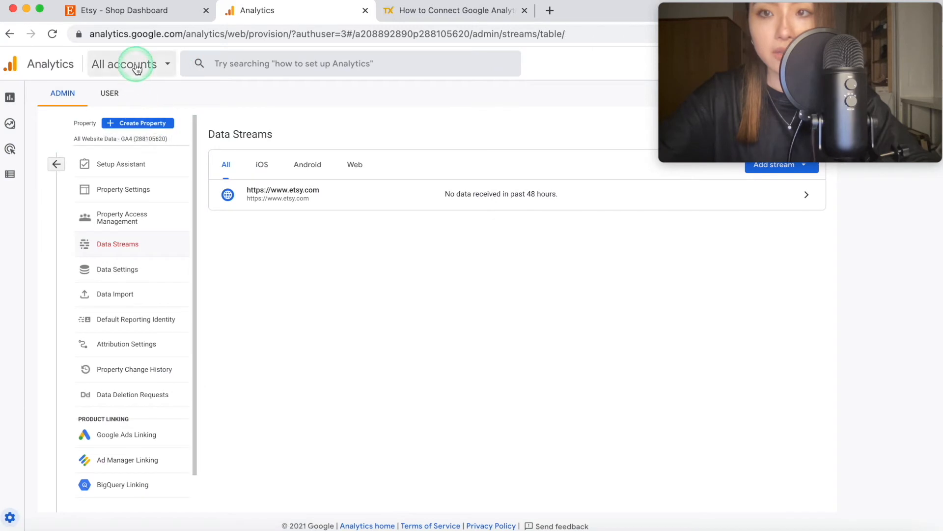
pyautogui.click(132, 65)
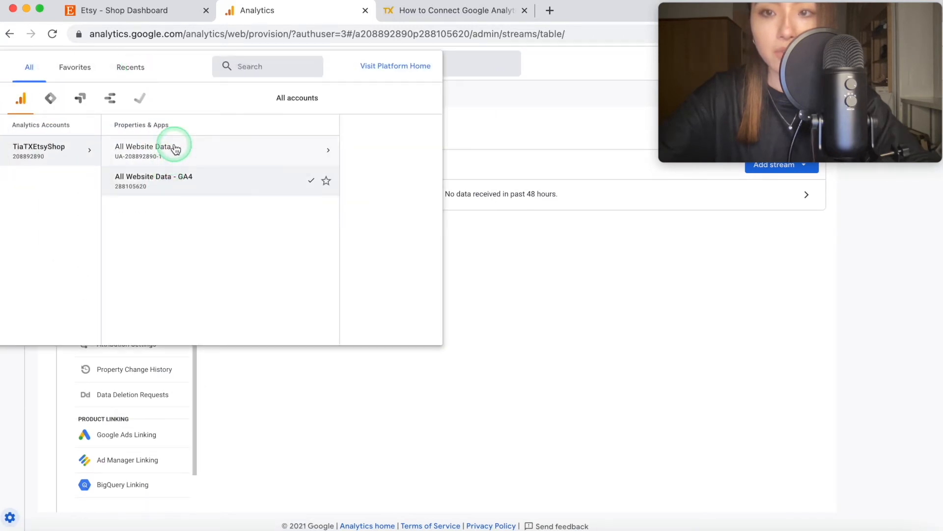
pyautogui.moveTo(264, 141)
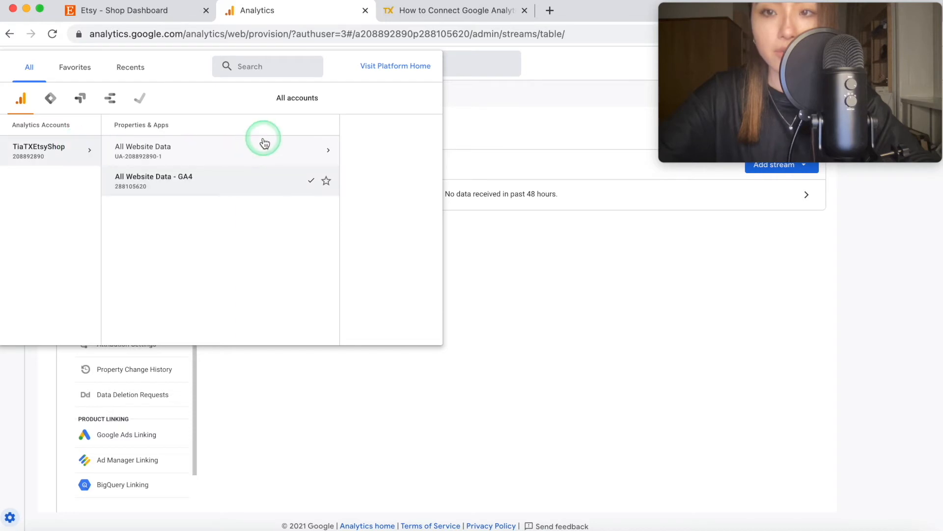
# Use the account picker to open the UA property's All Web Site Data view
pyautogui.click(158, 150)
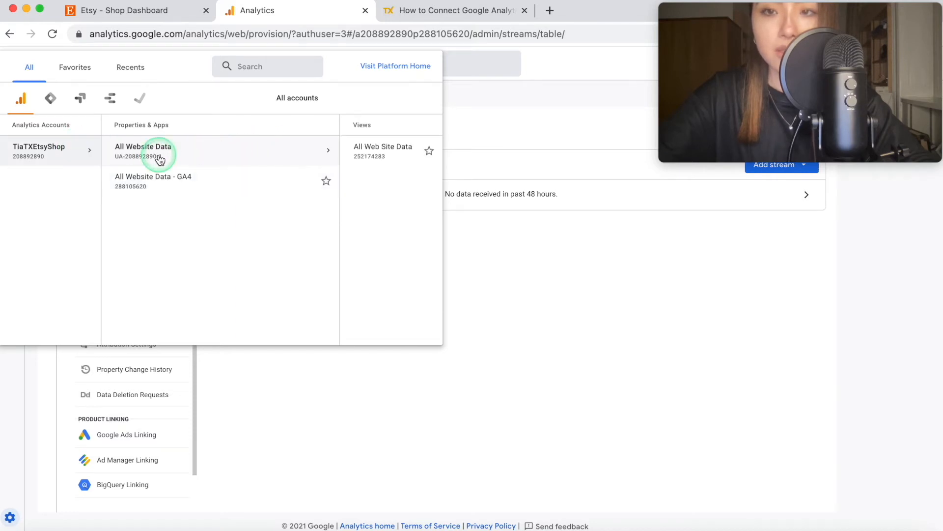
pyautogui.click(157, 177)
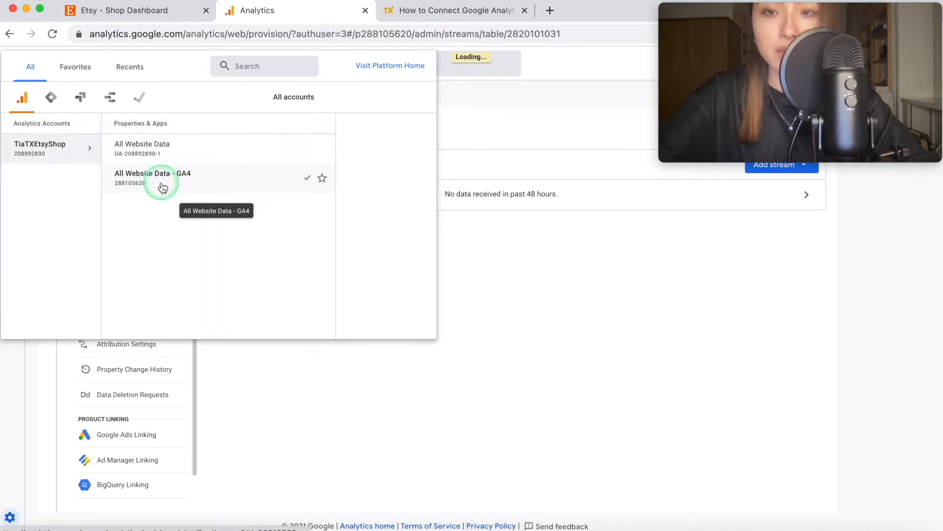
pyautogui.click(162, 178)
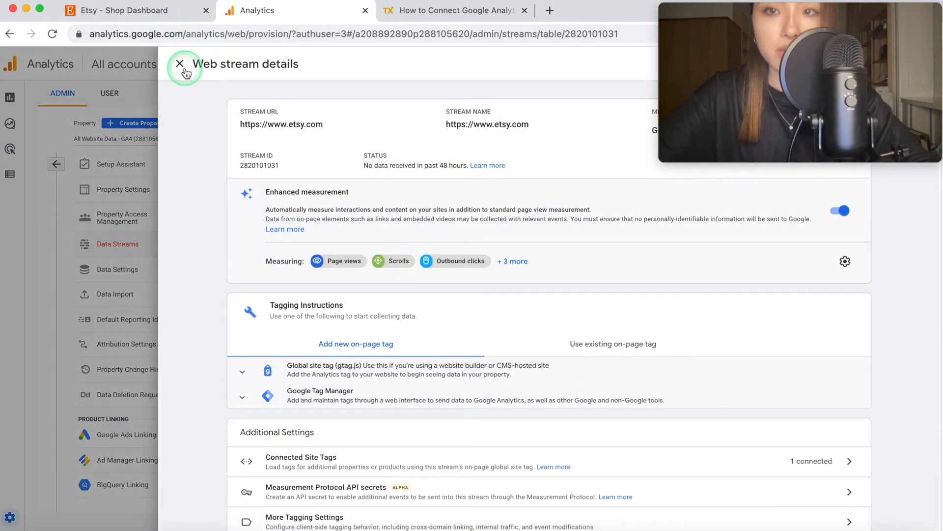
pyautogui.click(180, 64)
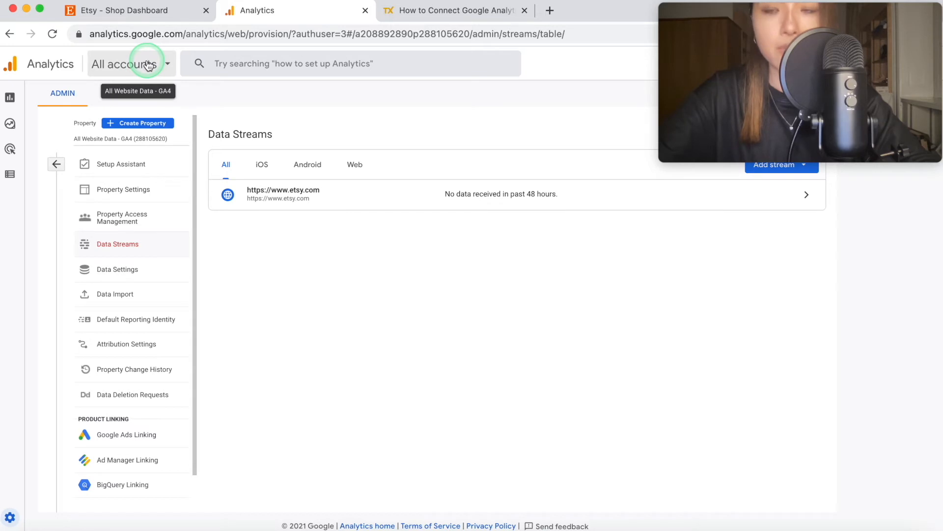
pyautogui.click(142, 63)
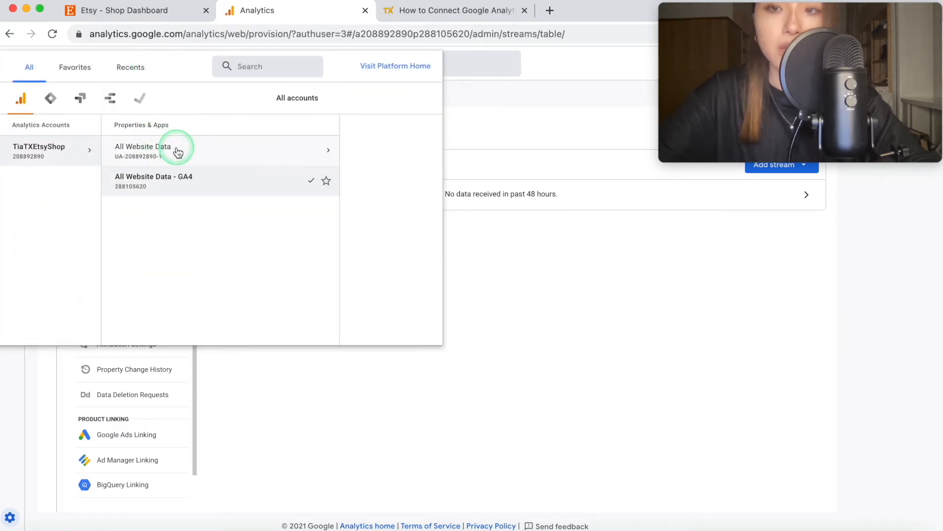
pyautogui.click(148, 150)
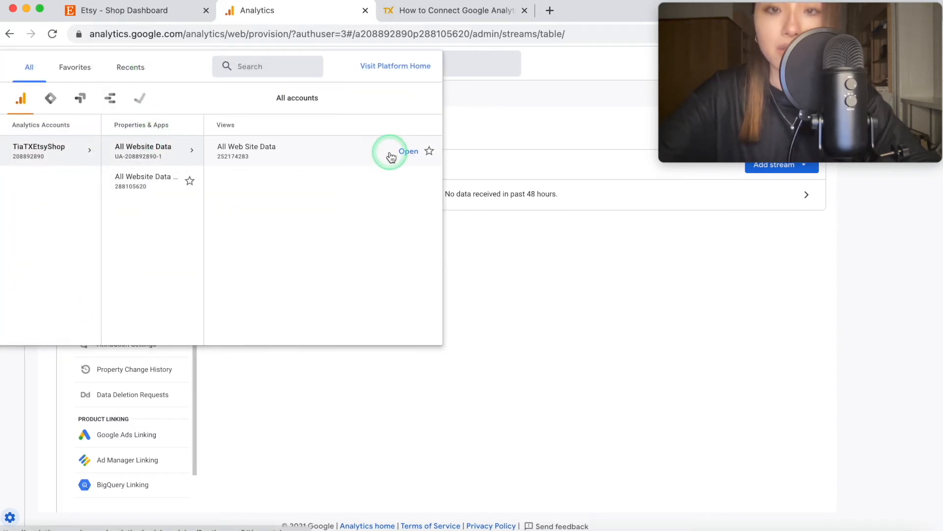
pyautogui.click(409, 150)
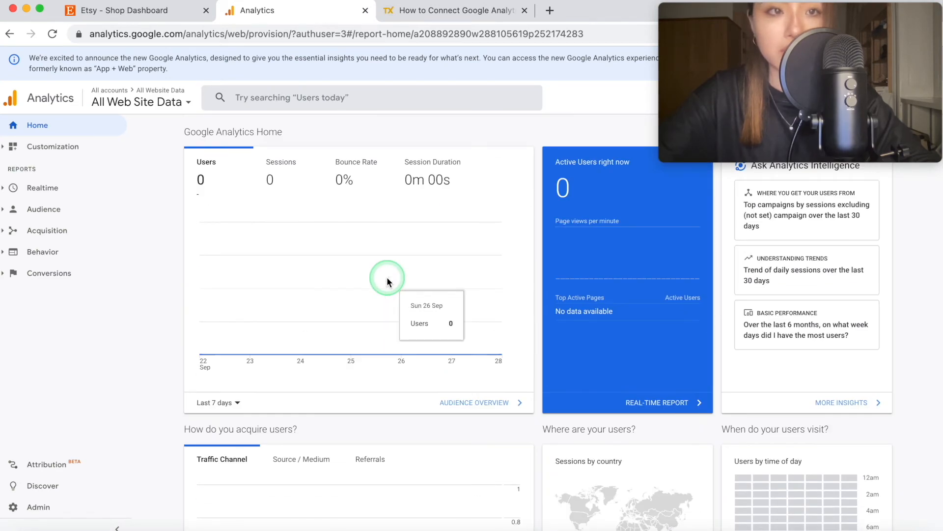
pyautogui.moveTo(305, 224)
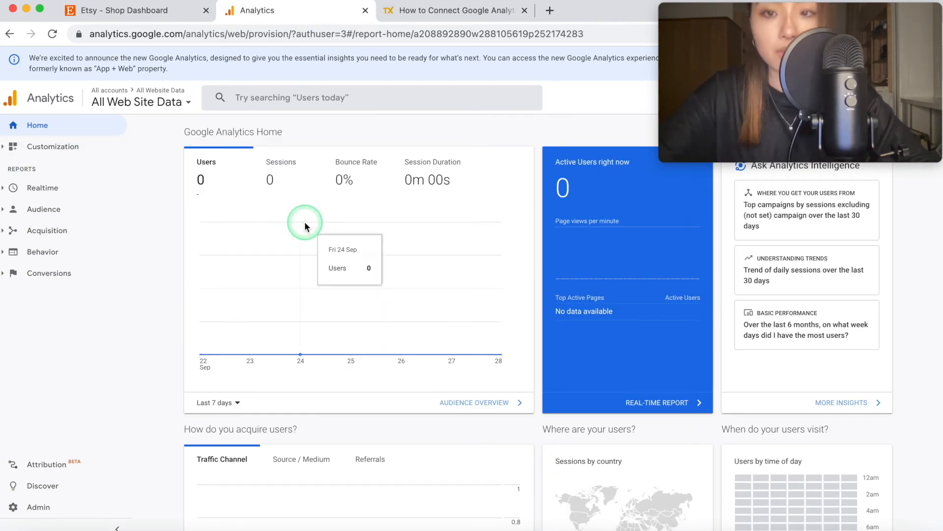
pyautogui.moveTo(176, 428)
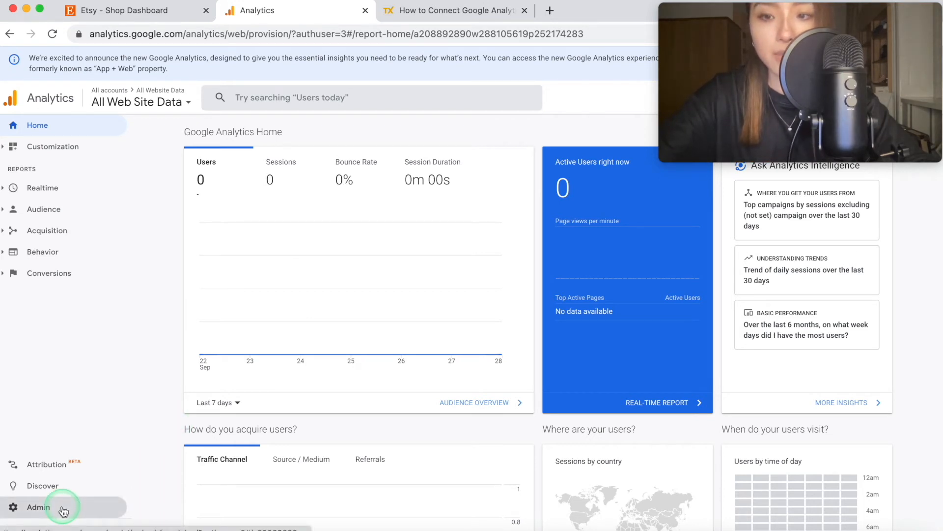
# Open Admin and choose View Settings for the All Web Site Data view
pyautogui.click(38, 507)
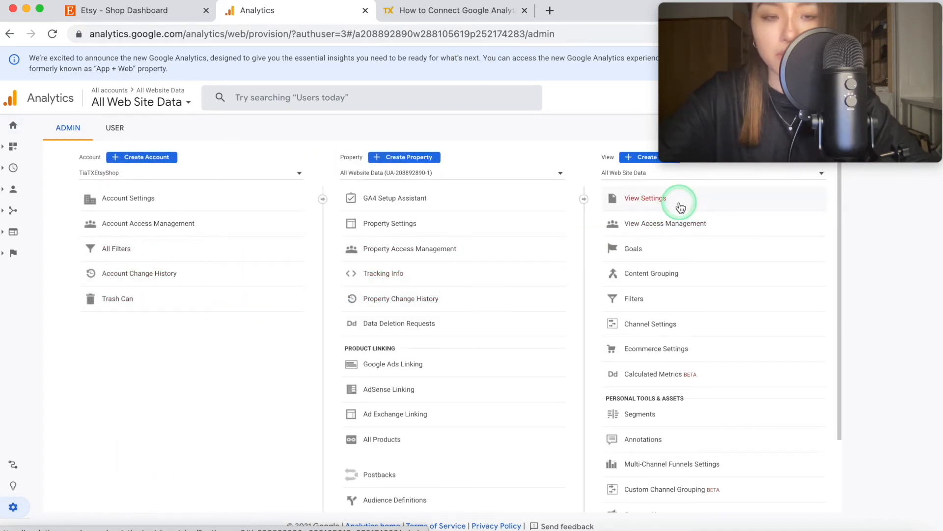
pyautogui.click(645, 198)
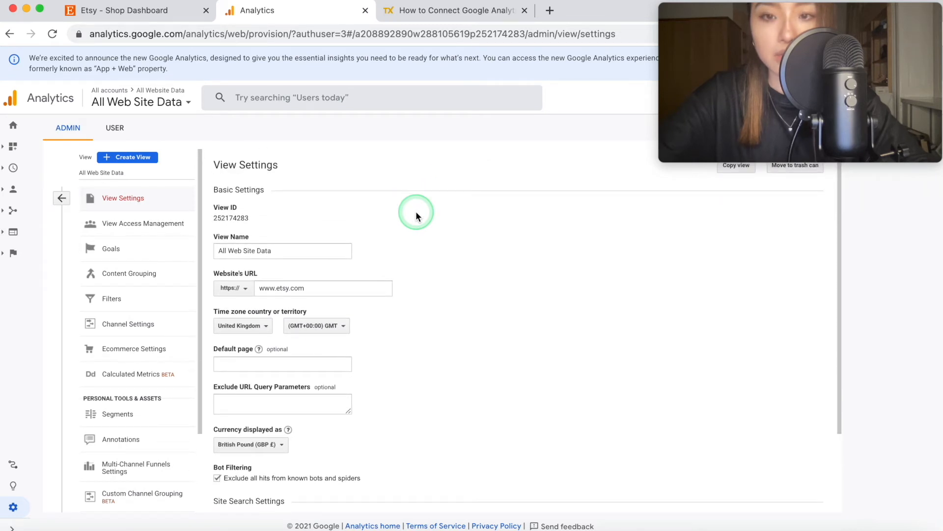
pyautogui.scroll(-3)
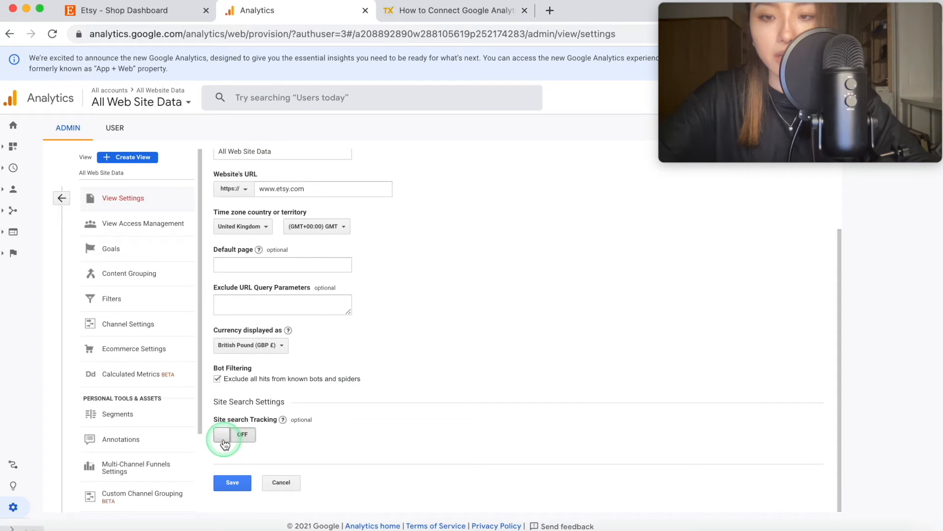
pyautogui.moveTo(275, 432)
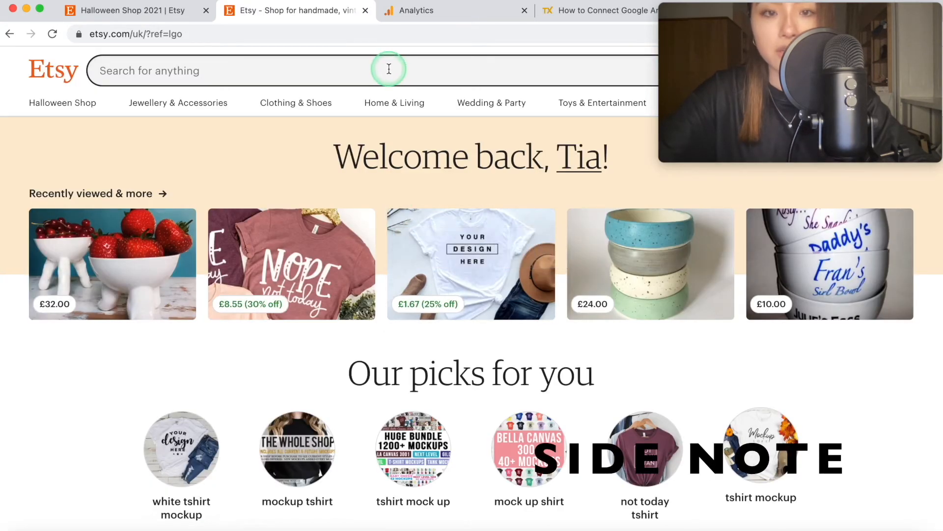
# Search Etsy for dog shirts and scroll through the matching listings
pyautogui.write('dog shirt')
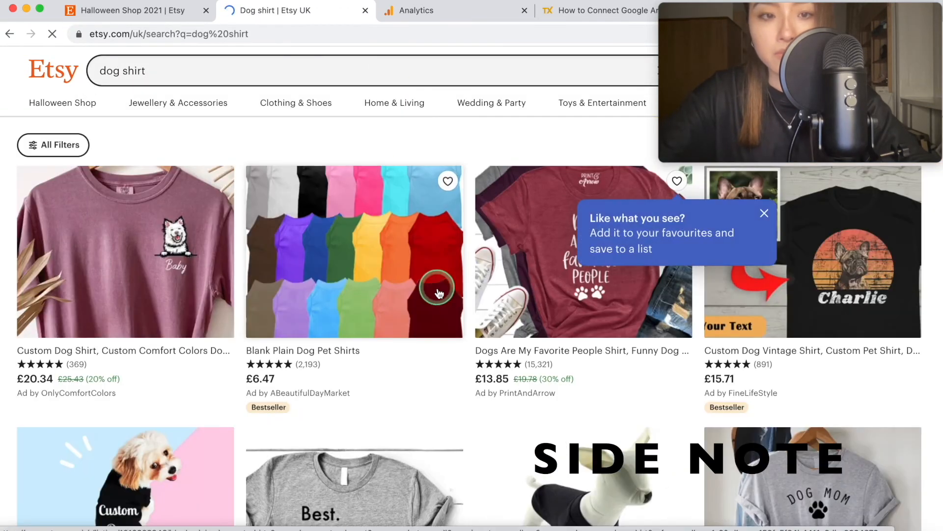
pyautogui.scroll(-3)
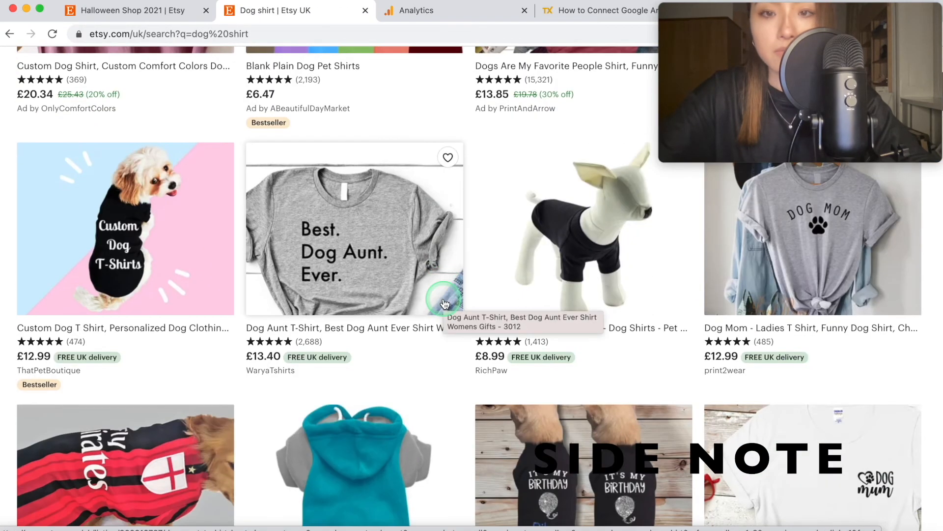
pyautogui.scroll(-3)
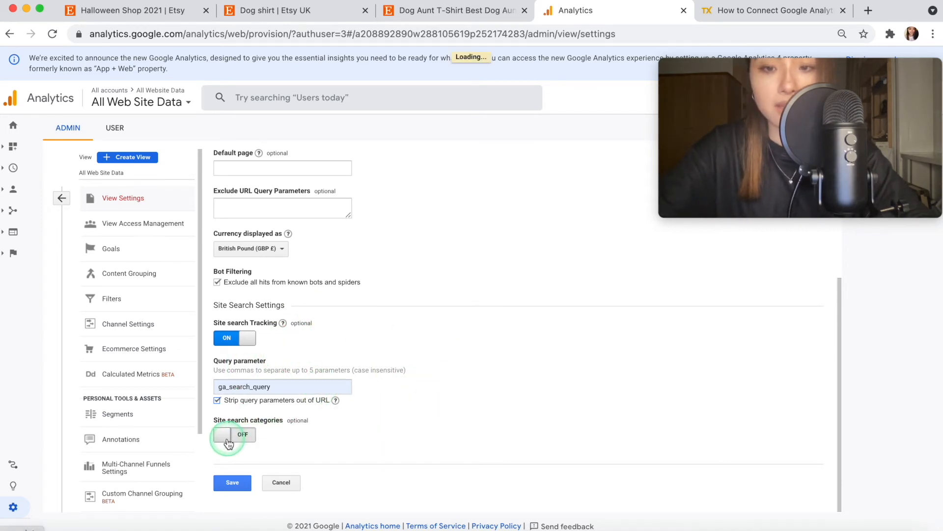
# Turn on site search categories, strip ga_search_type from URLs, and save
pyautogui.click(227, 434)
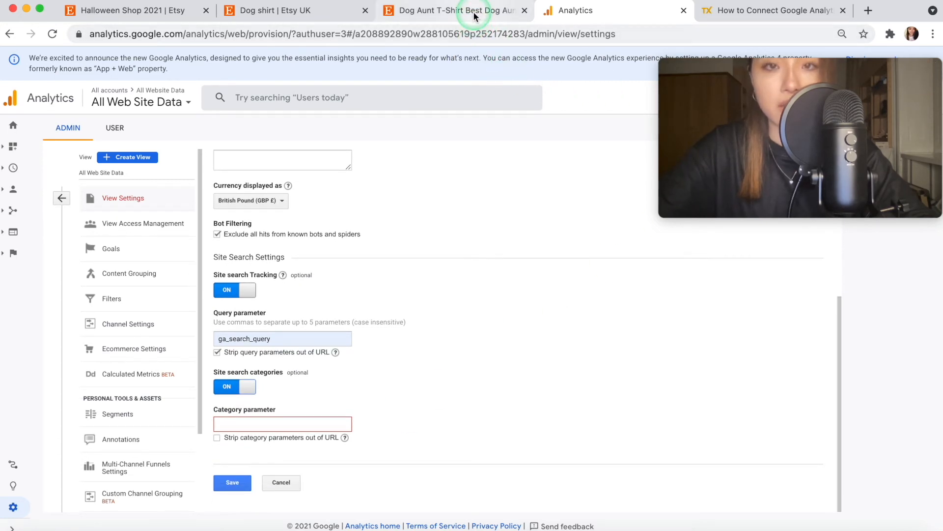
pyautogui.click(467, 10)
pyautogui.write('ga_search_type')
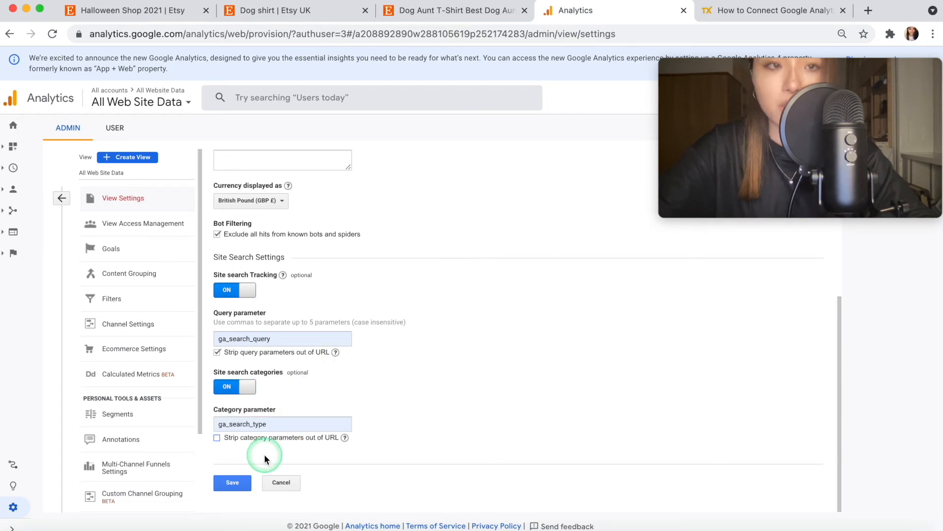
pyautogui.click(216, 438)
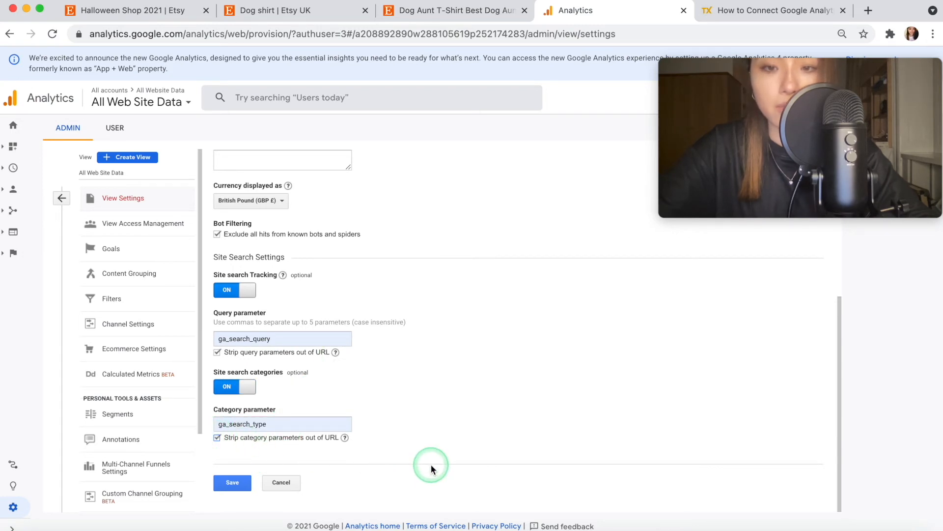
pyautogui.moveTo(345, 439)
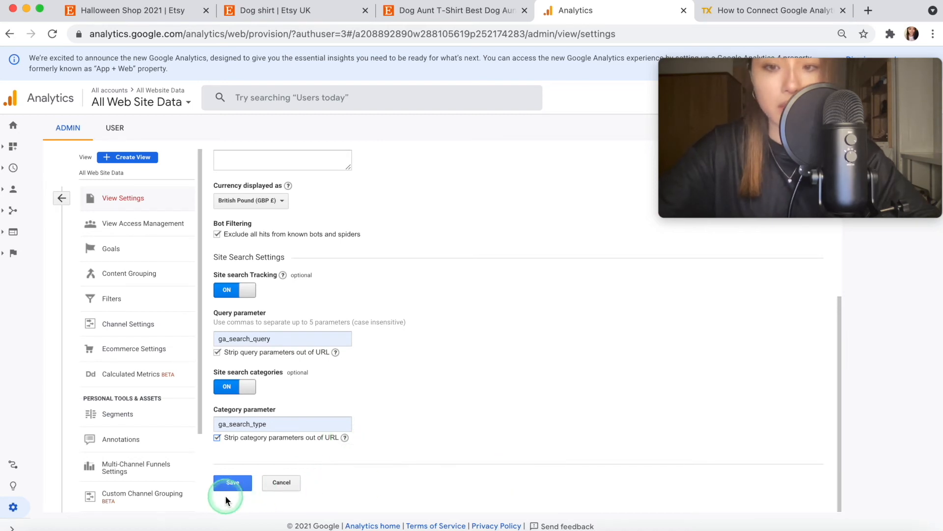
pyautogui.click(233, 483)
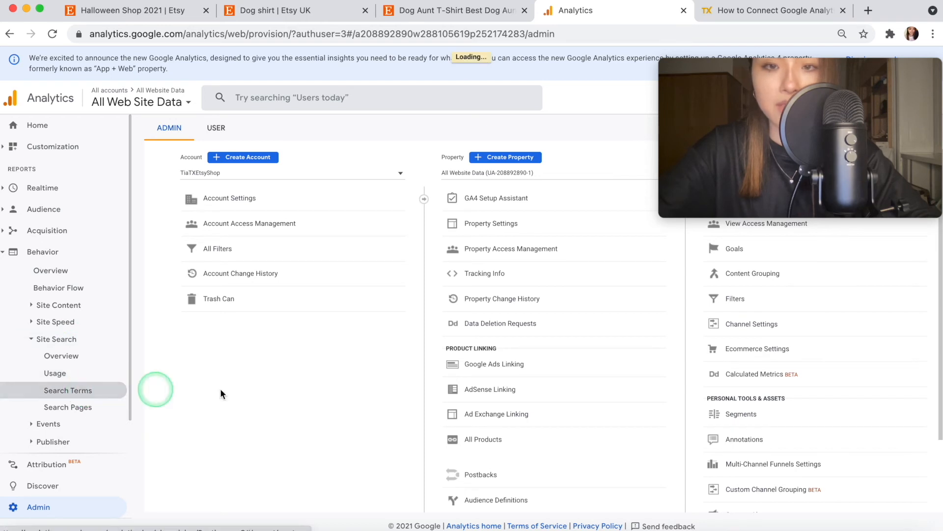
pyautogui.click(68, 390)
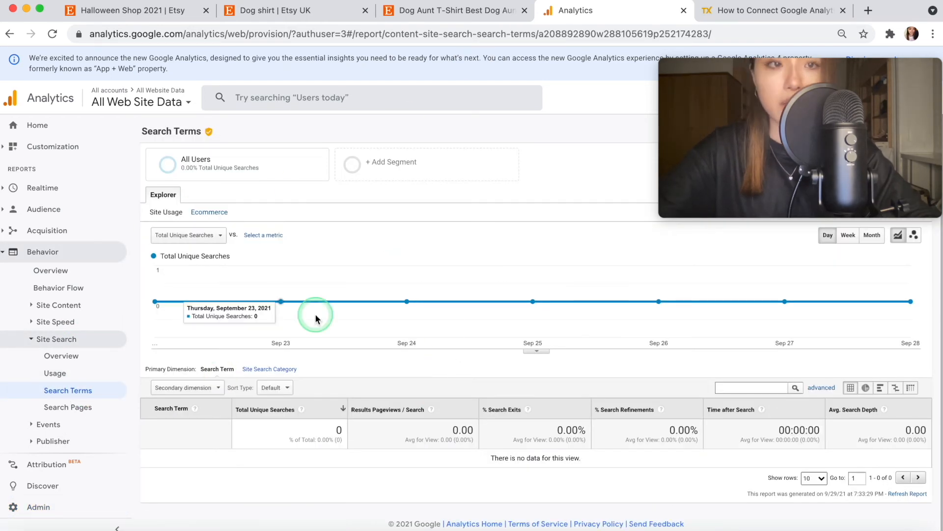
pyautogui.click(37, 507)
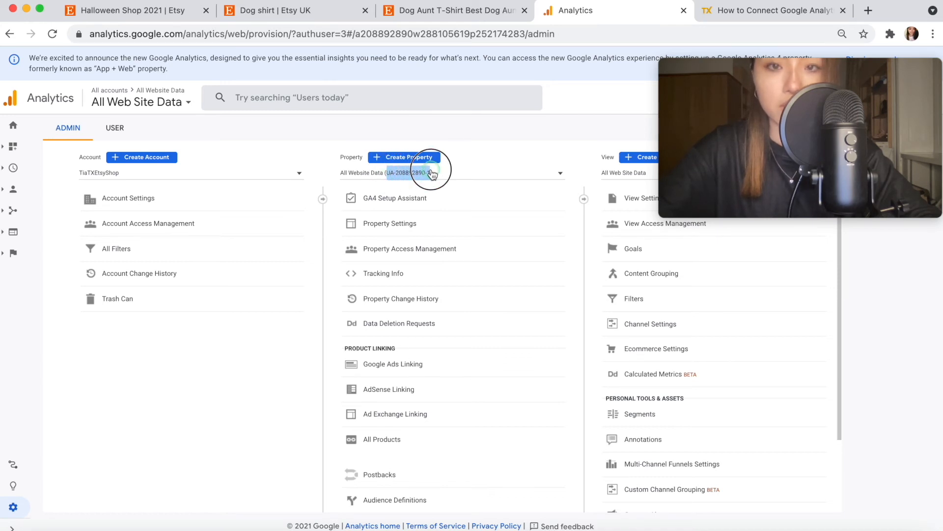
pyautogui.click(284, 10)
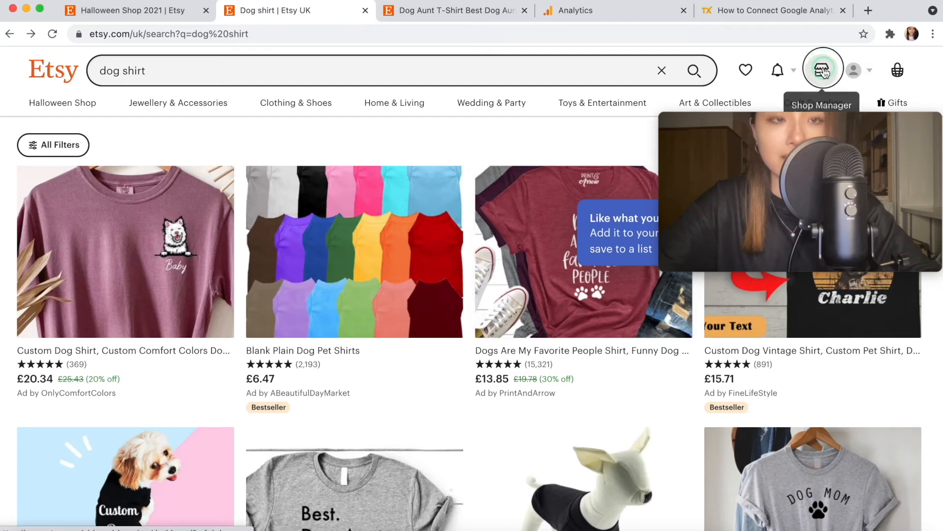
pyautogui.click(822, 68)
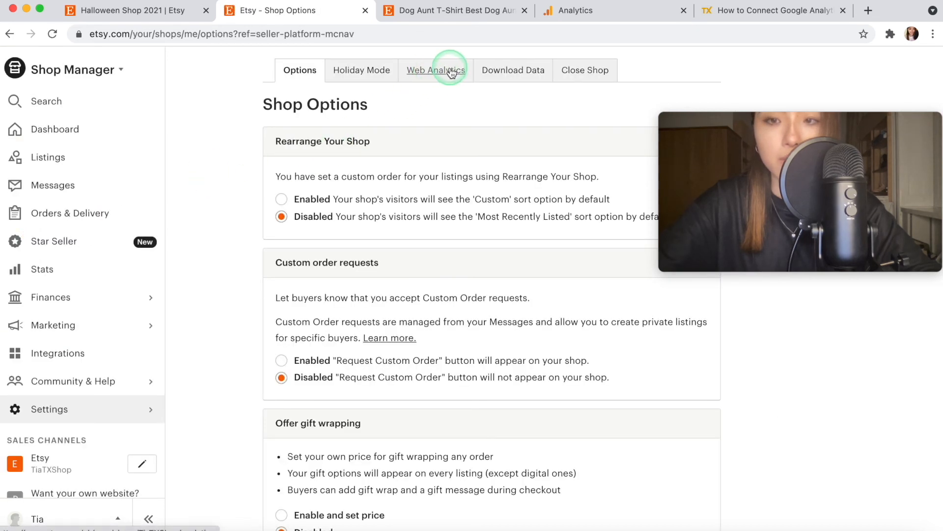
pyautogui.click(436, 71)
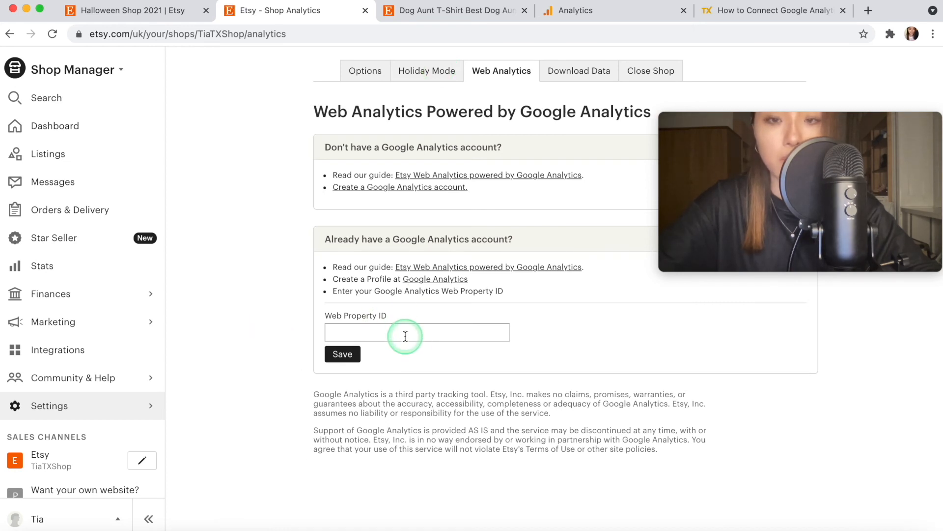
pyautogui.click(342, 354)
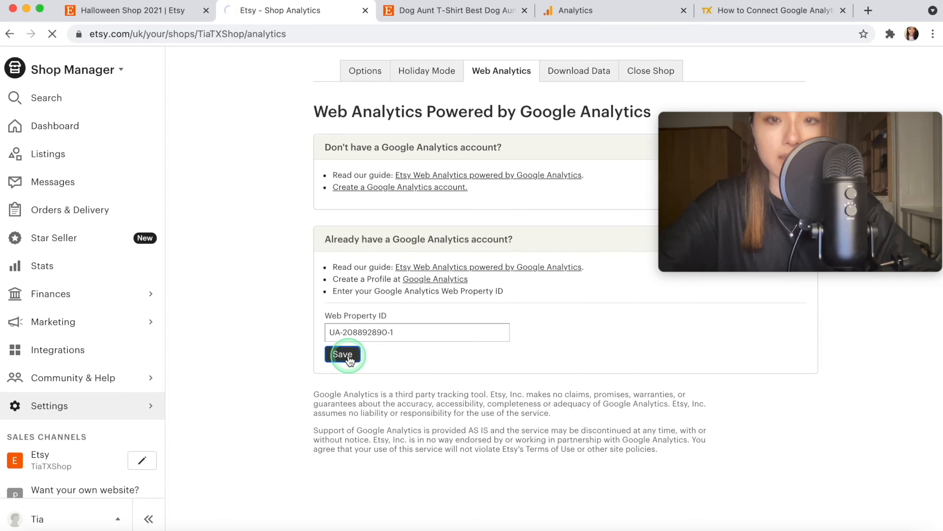
pyautogui.click(343, 355)
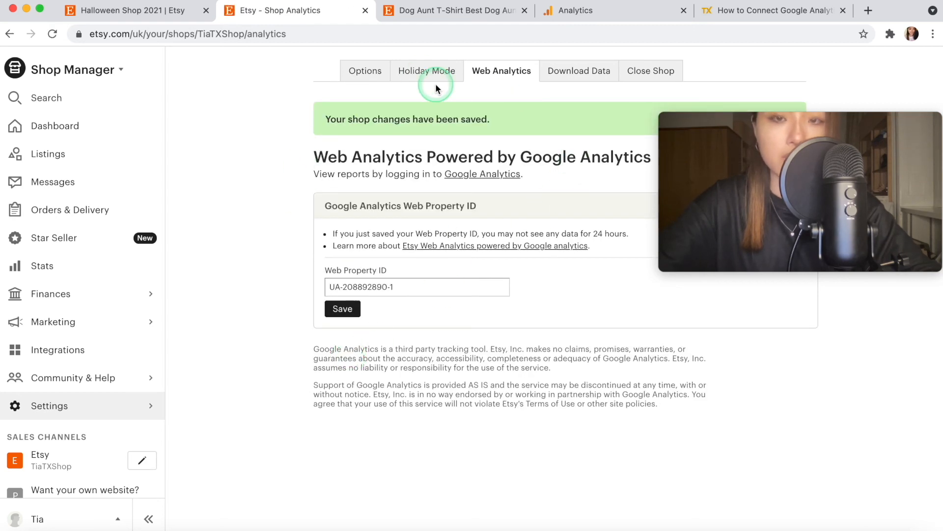
pyautogui.moveTo(599, 48)
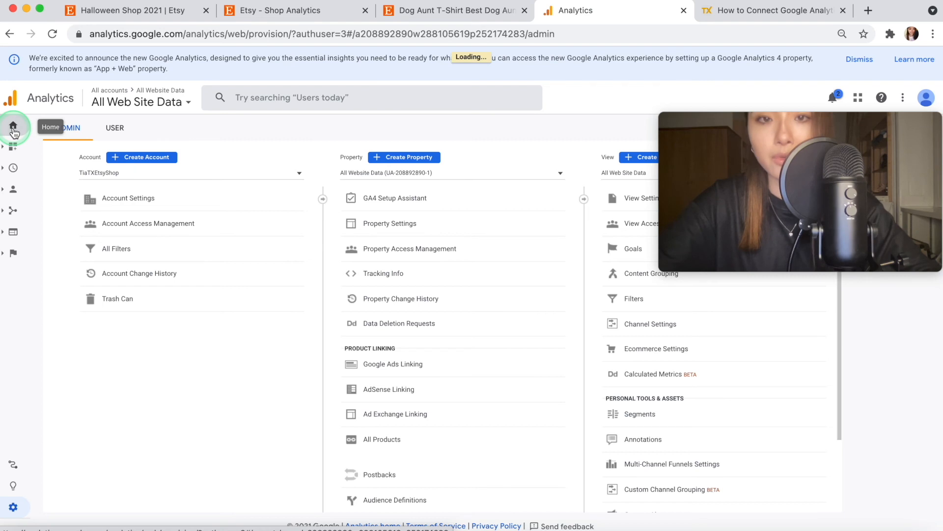
# Open the ttxbiz.com Home report showing 271 users and 332 sessions over 30 days
pyautogui.click(13, 125)
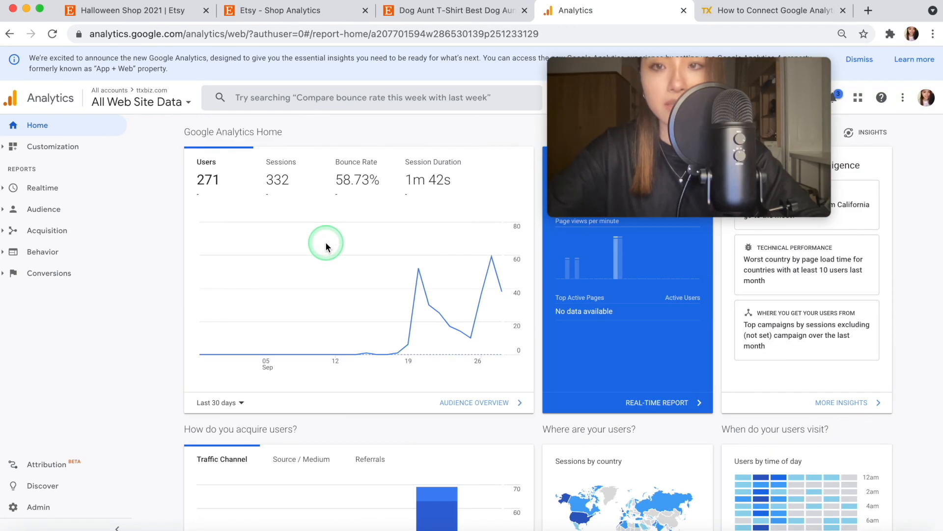
pyautogui.moveTo(720, 334)
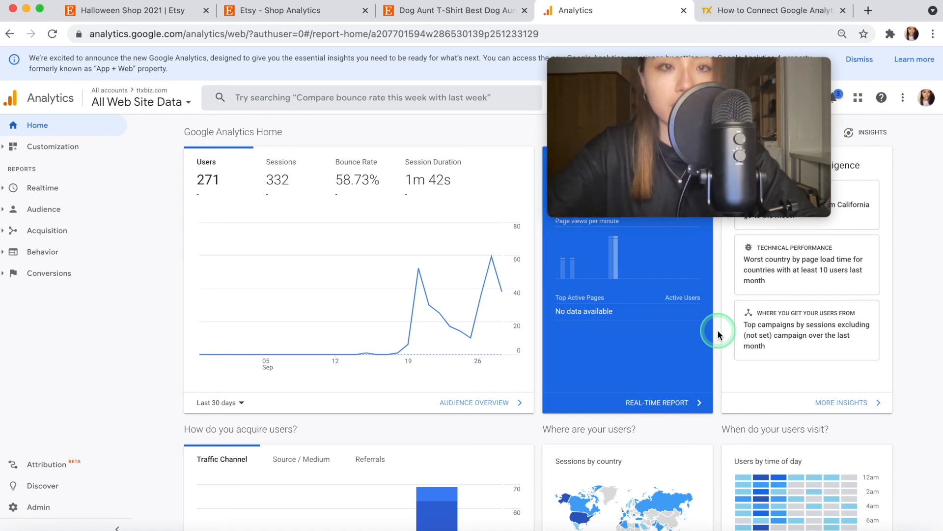
pyautogui.moveTo(204, 233)
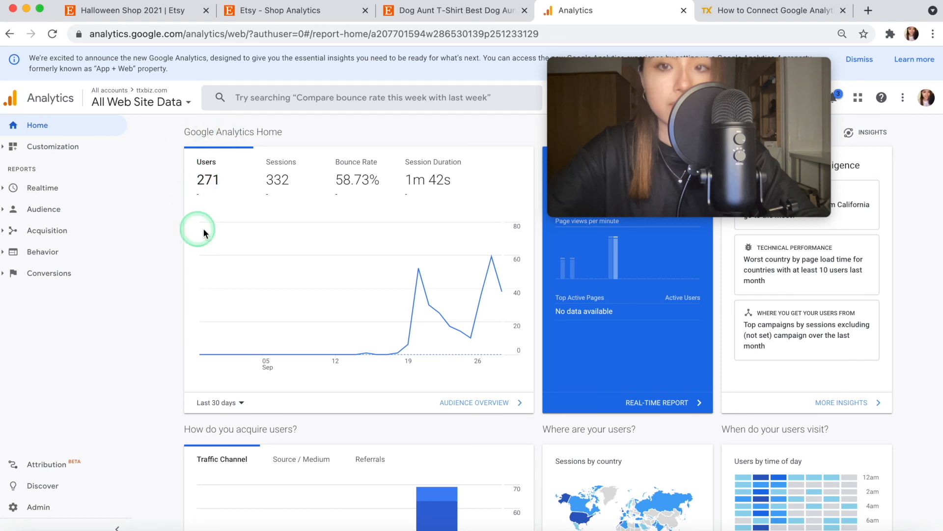
pyautogui.moveTo(244, 200)
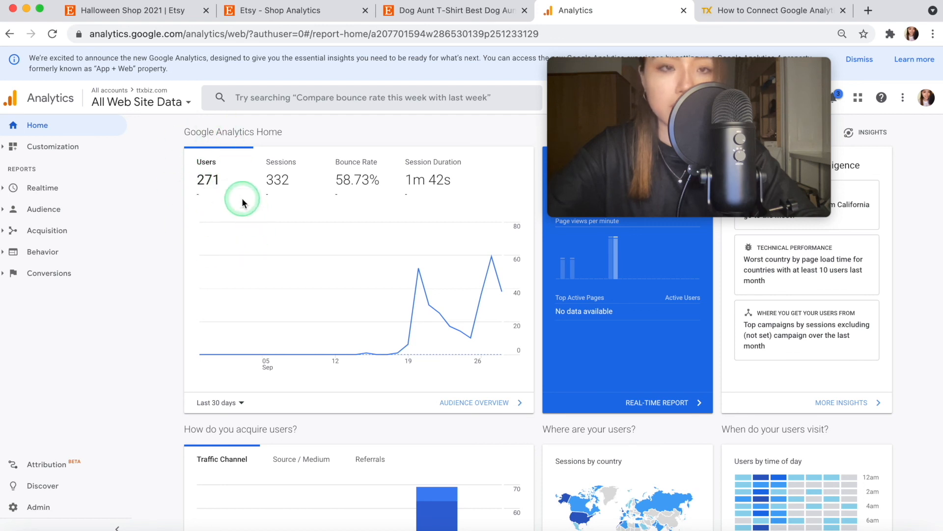
pyautogui.moveTo(302, 174)
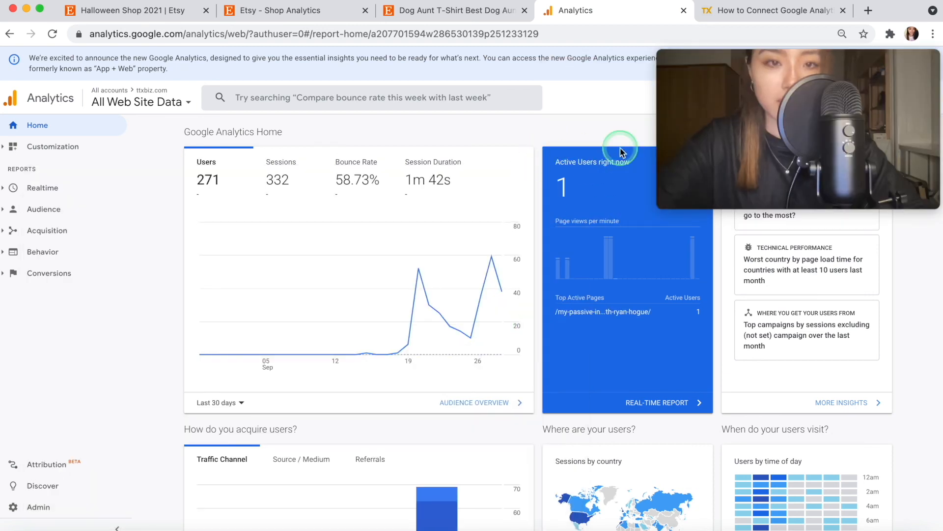
pyautogui.moveTo(570, 186)
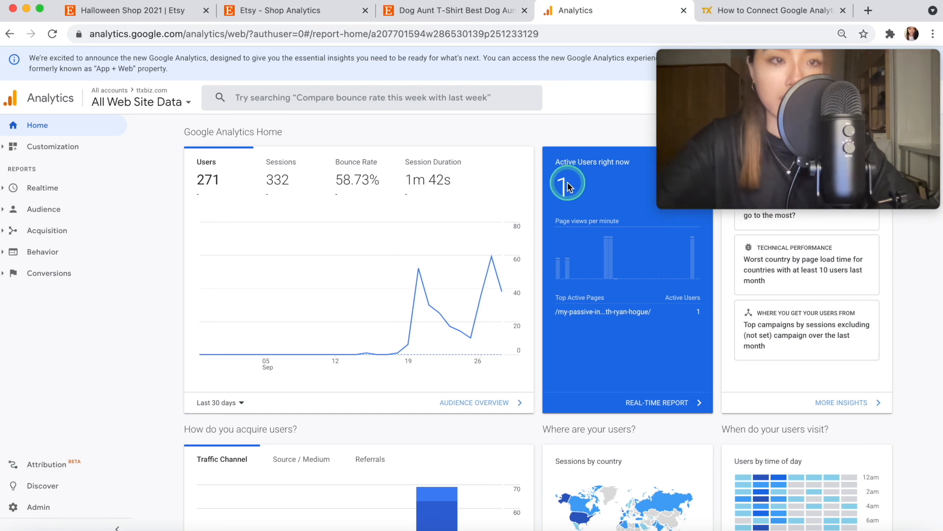